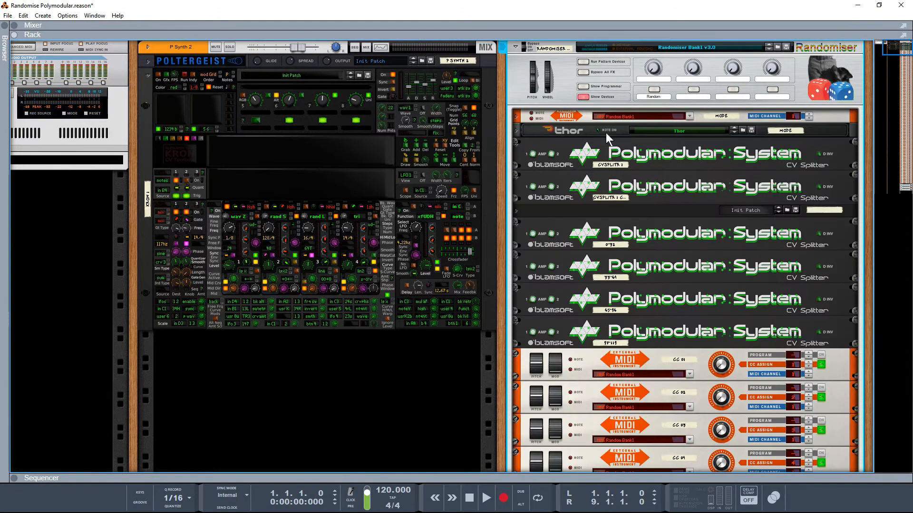
mouse_move(666, 323)
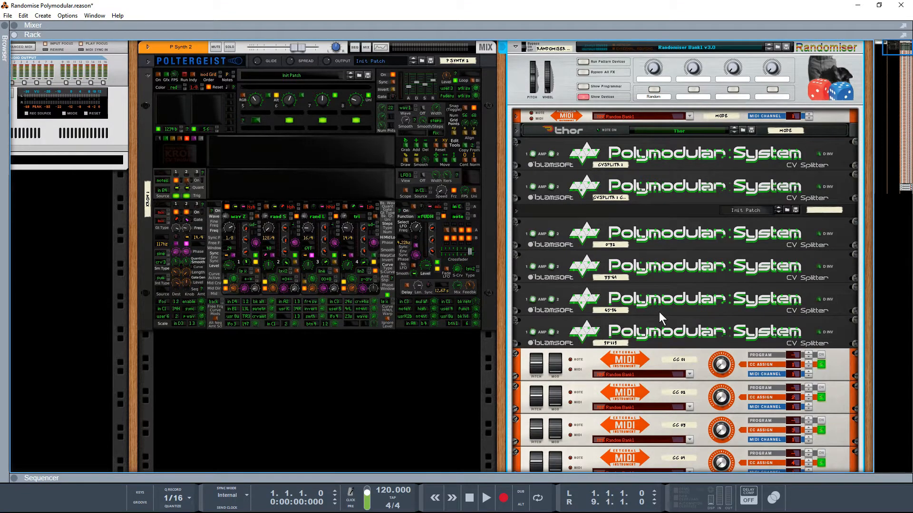
Scroll down the rack to view the Randomiser Bank surfaces stacked beside Poltergeist
scroll(down, 3)
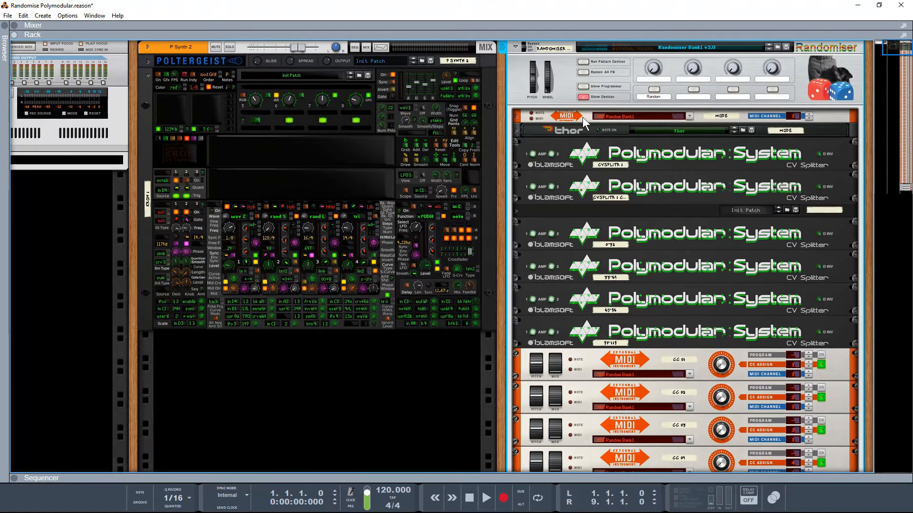
mouse_move(576, 123)
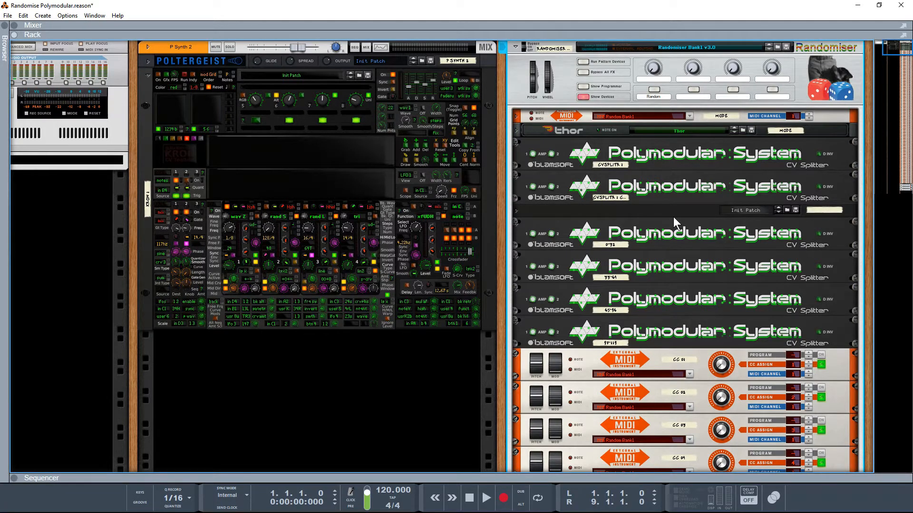
mouse_move(653, 192)
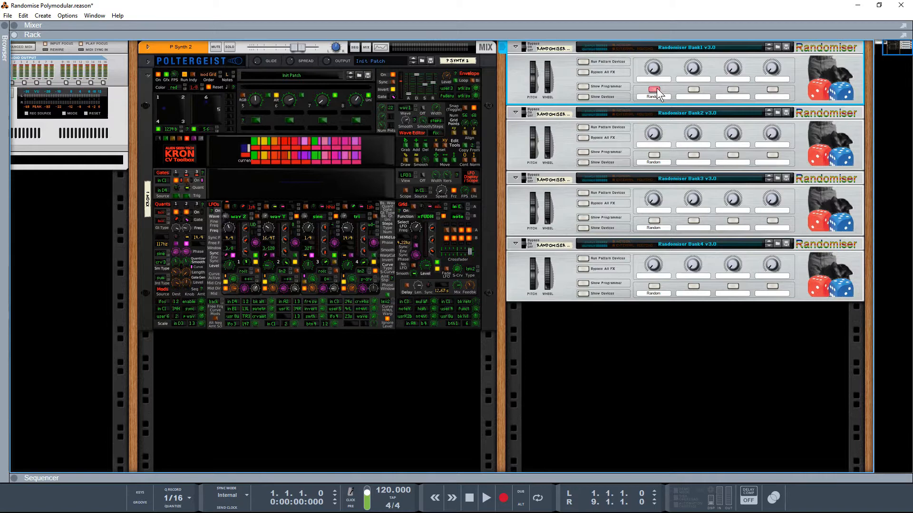
Randomise the Poltergeist patch five times from Randomiser Bank1's Random button
click(652, 90)
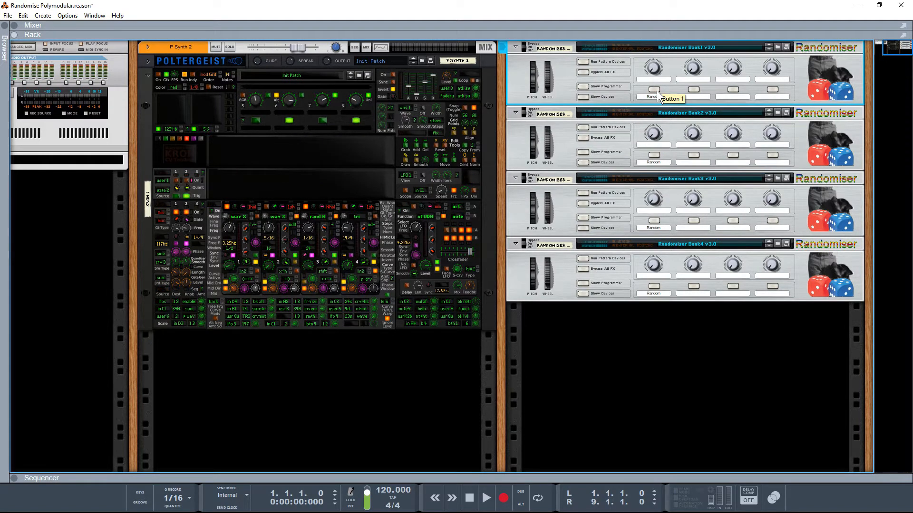
click(652, 97)
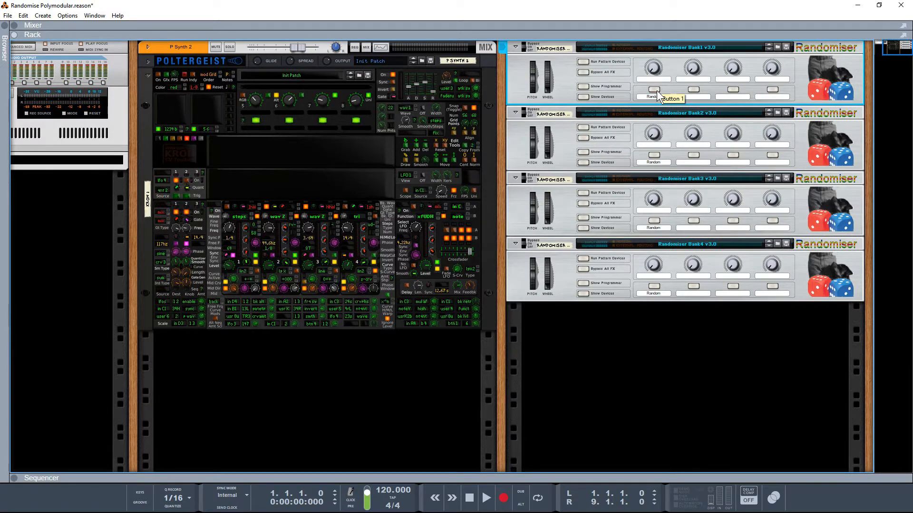
click(652, 97)
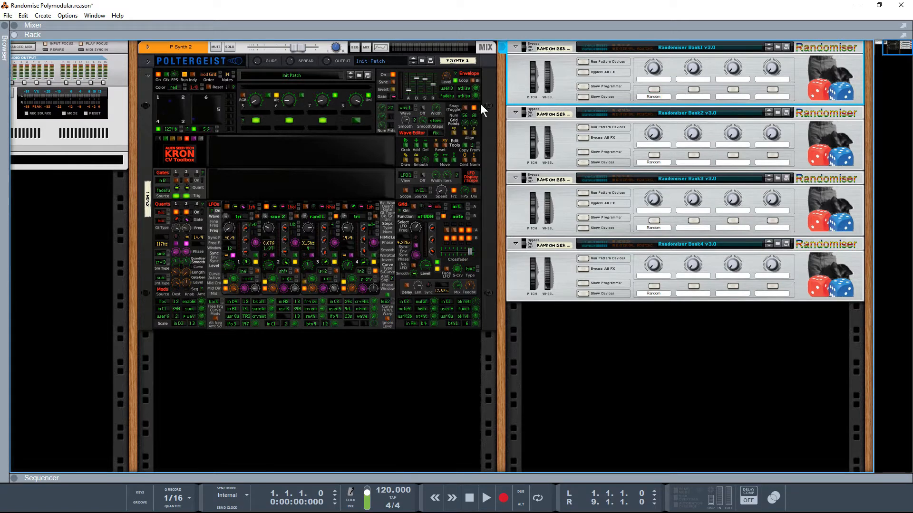
click(652, 97)
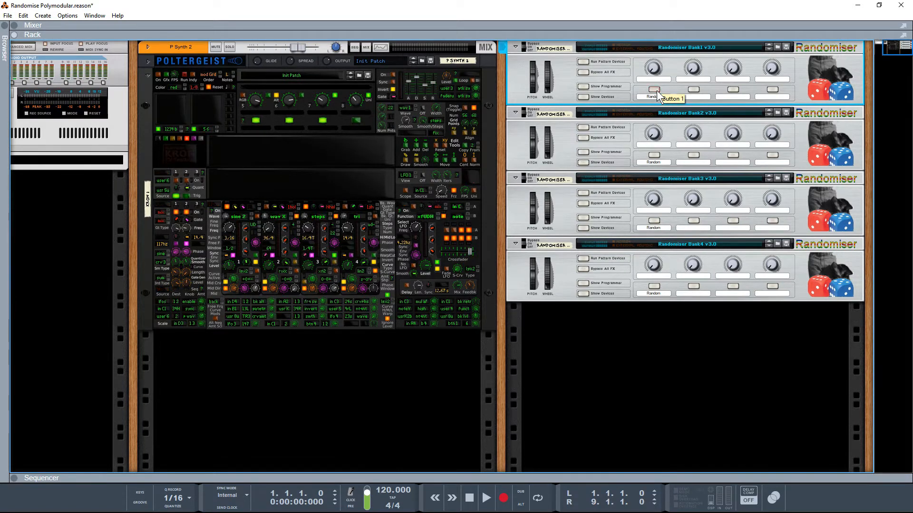
click(652, 97)
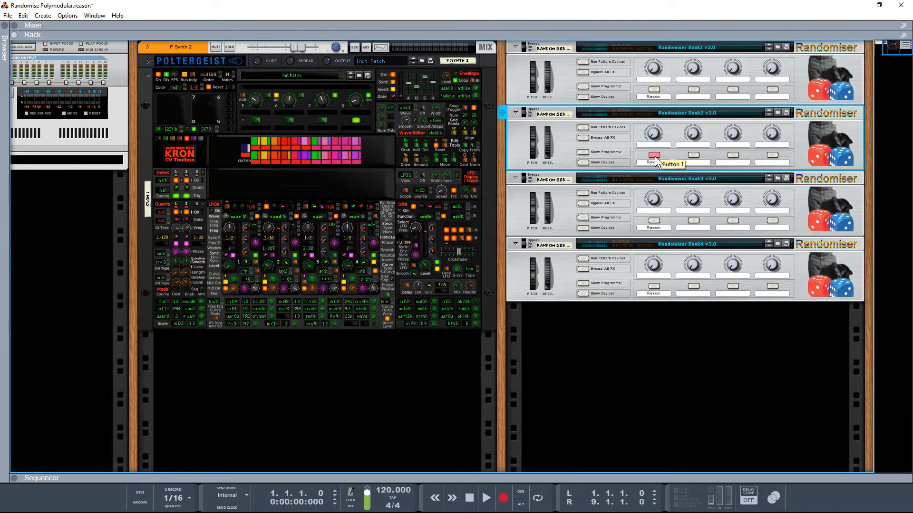
Randomise the patch from Bank2 and another bank, then once more from Bank1
click(652, 161)
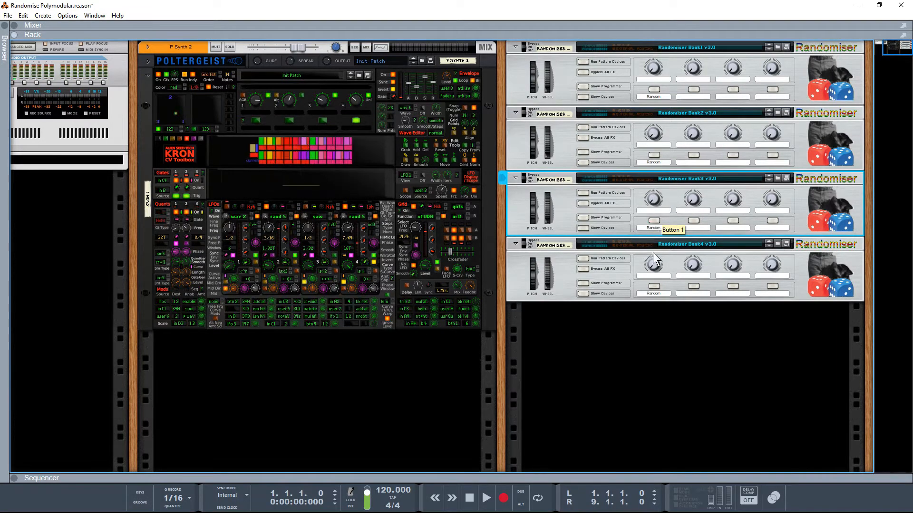
click(652, 293)
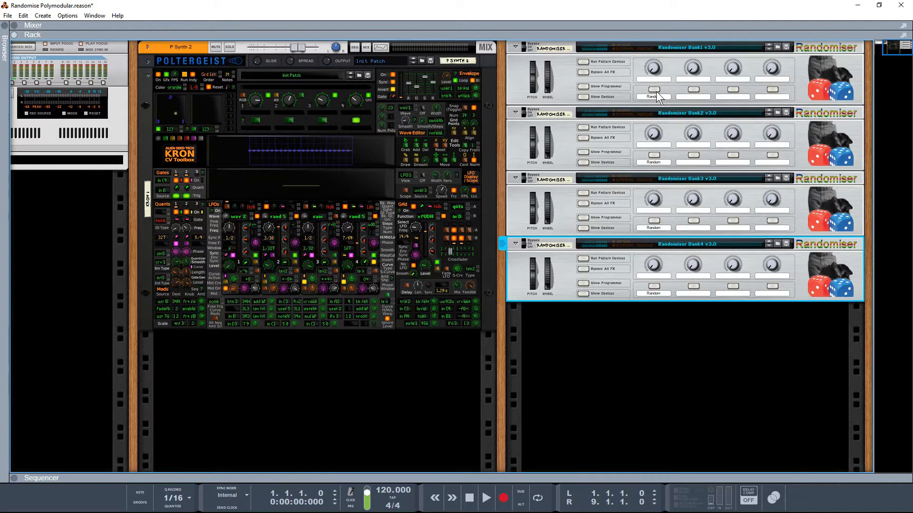
mouse_move(656, 97)
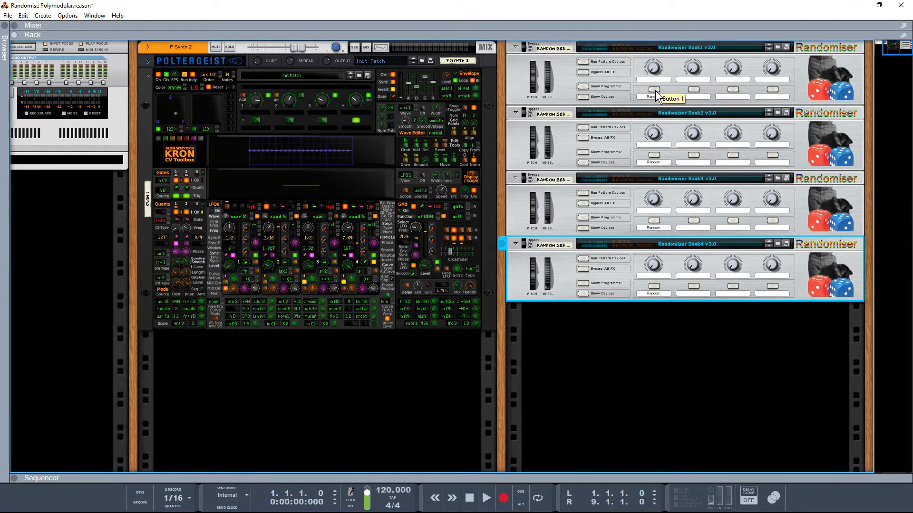
click(653, 97)
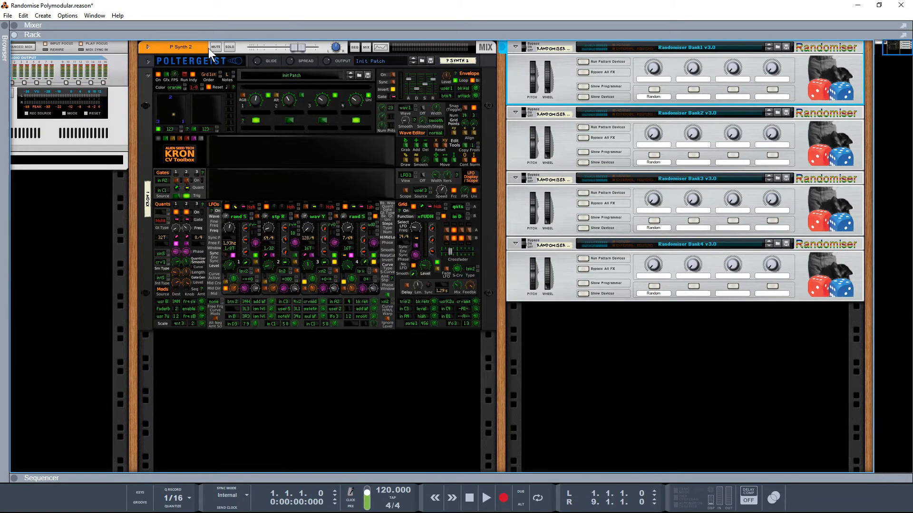
Unfold Poltergeist's full synth panel and re-randomise its patch from Randomiser Bank1
click(147, 66)
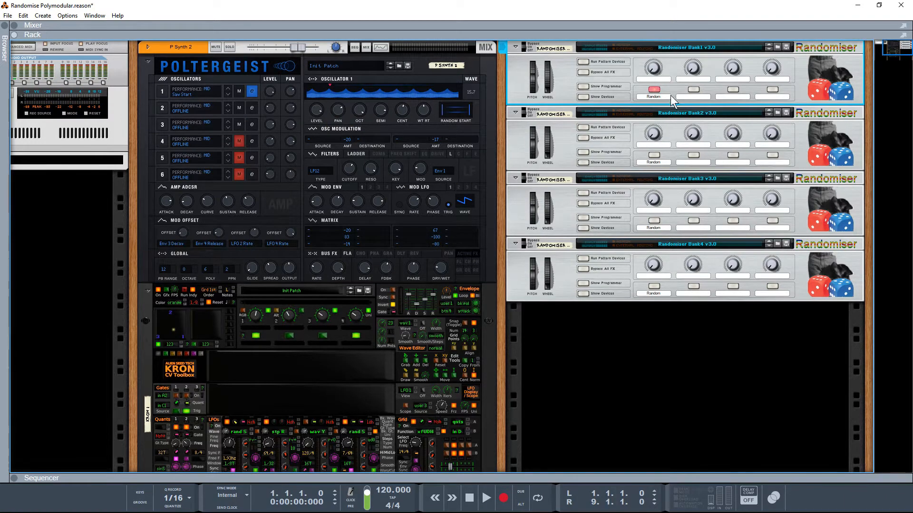
mouse_move(584, 102)
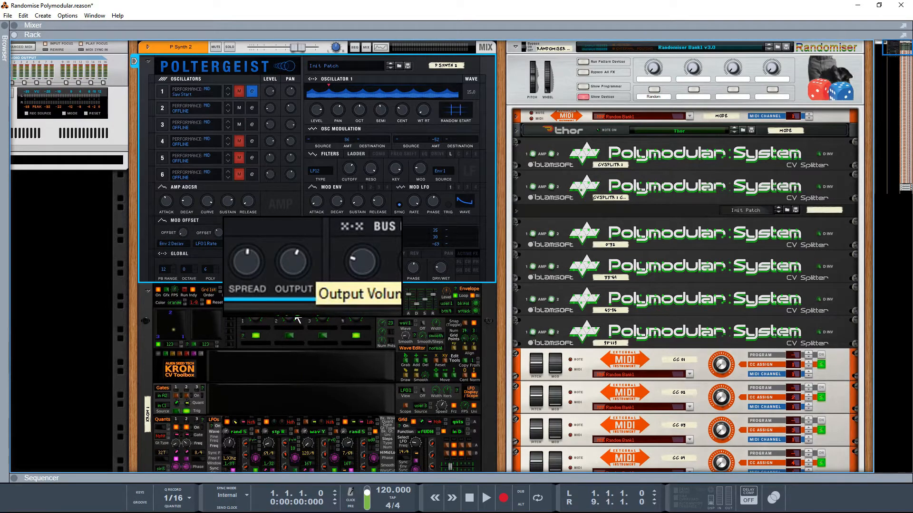
mouse_move(690, 392)
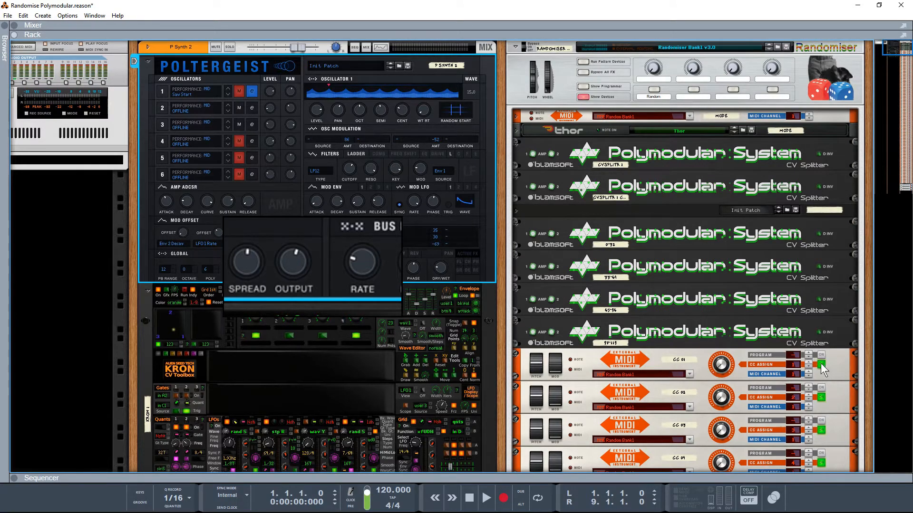
mouse_move(820, 367)
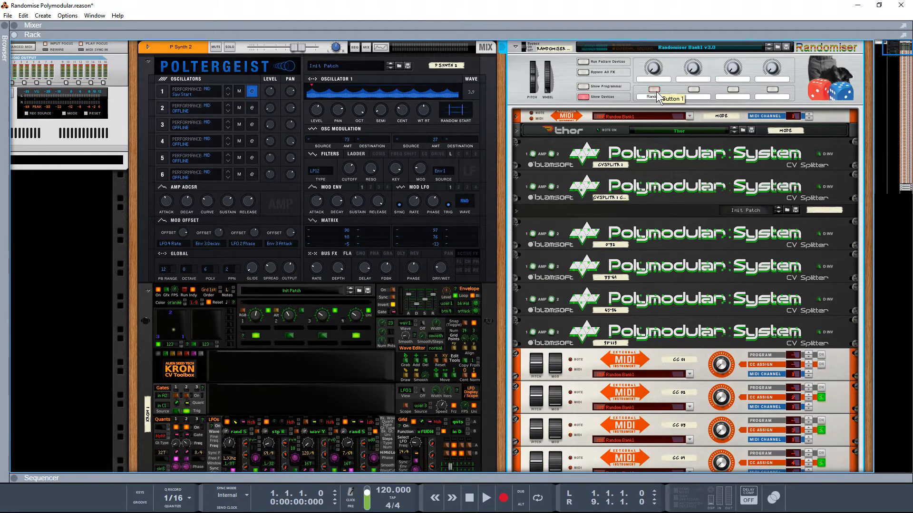
click(651, 97)
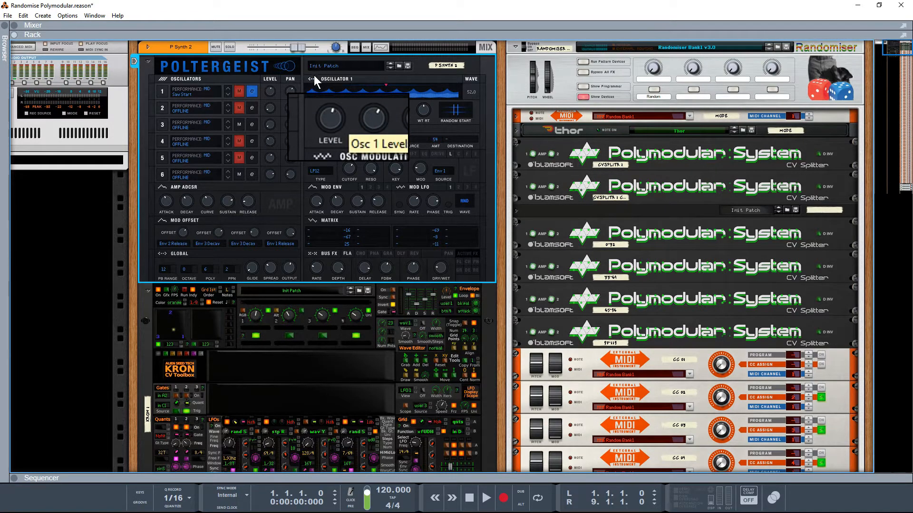
scroll(down, 3)
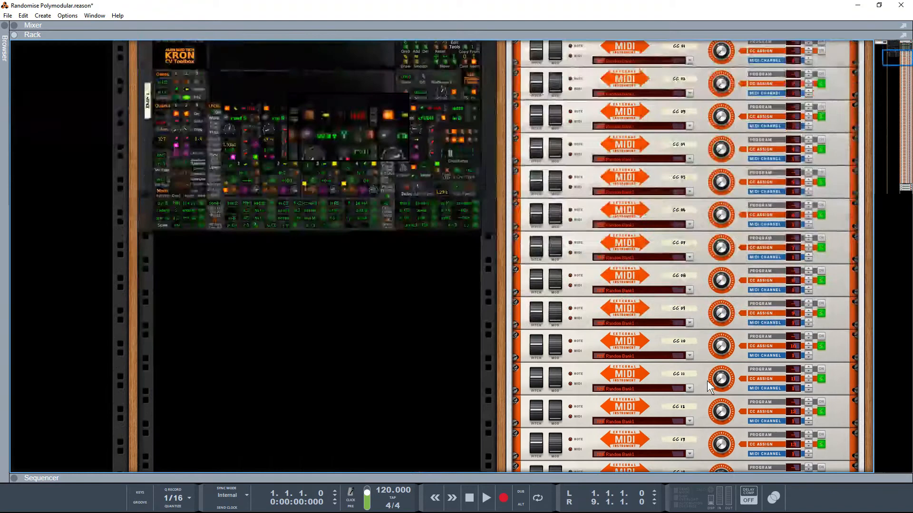
scroll(down, 3)
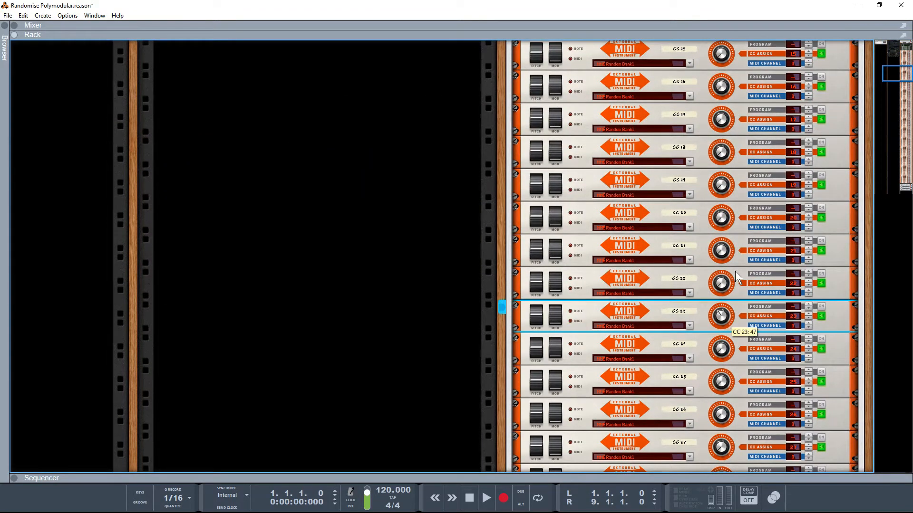
drag(722, 316, 719, 326)
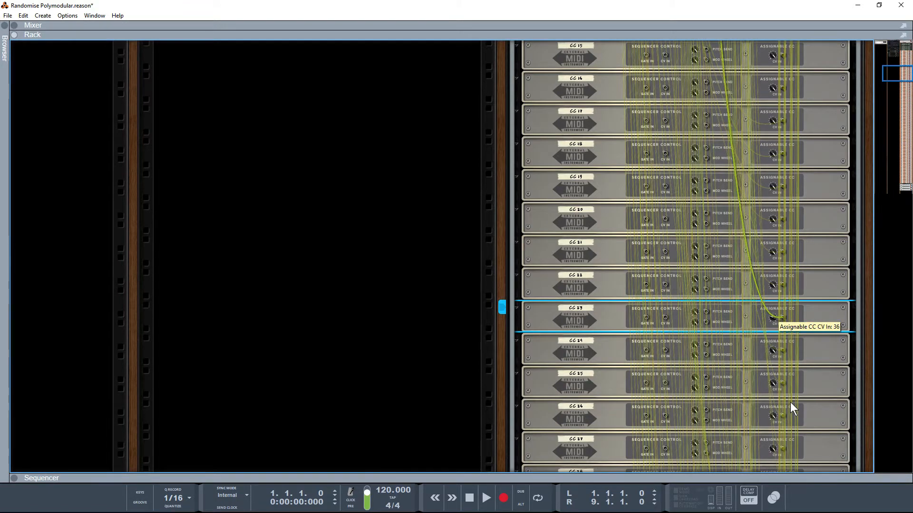
mouse_move(780, 323)
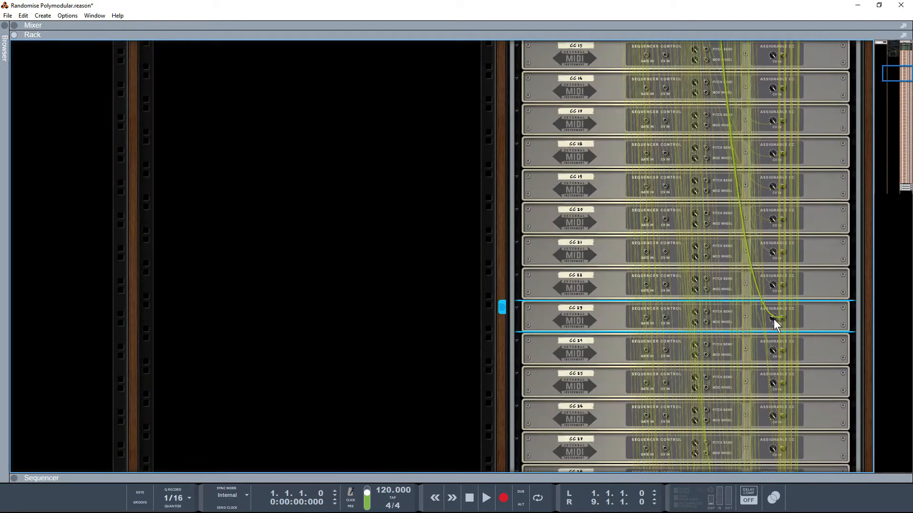
mouse_move(776, 324)
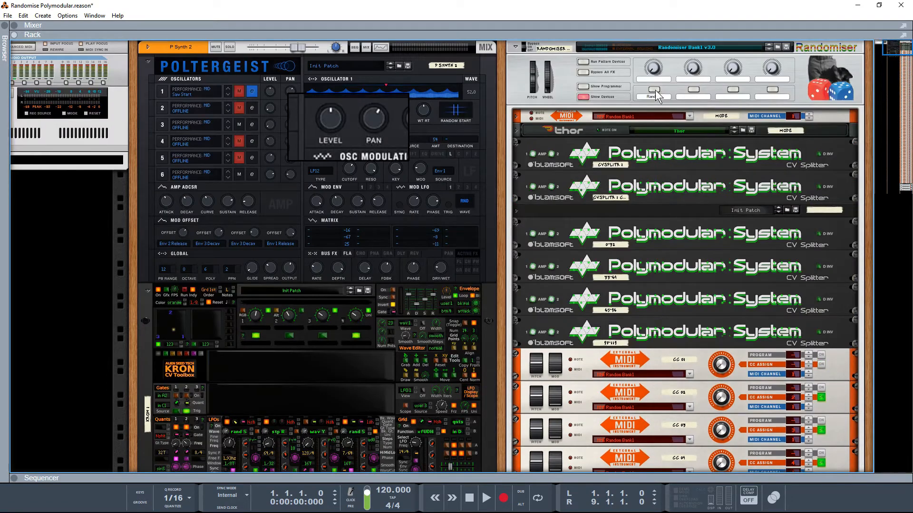
click(650, 97)
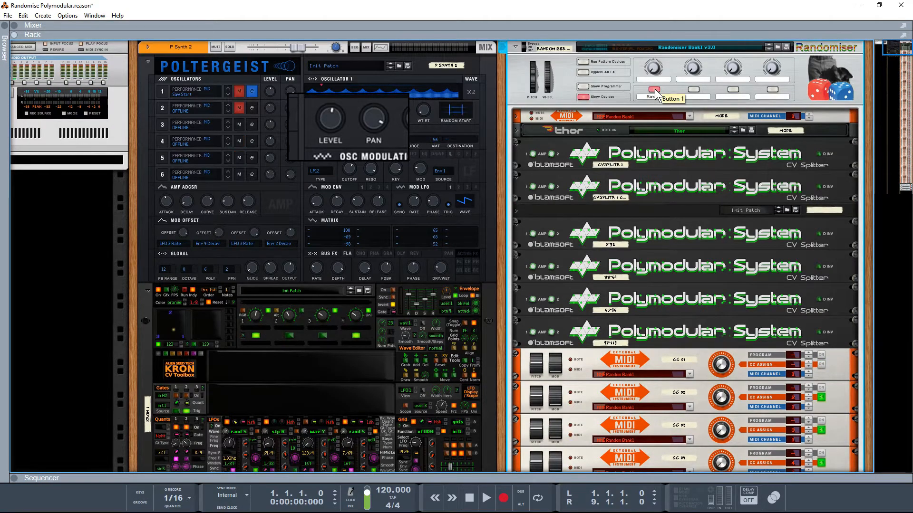
click(653, 91)
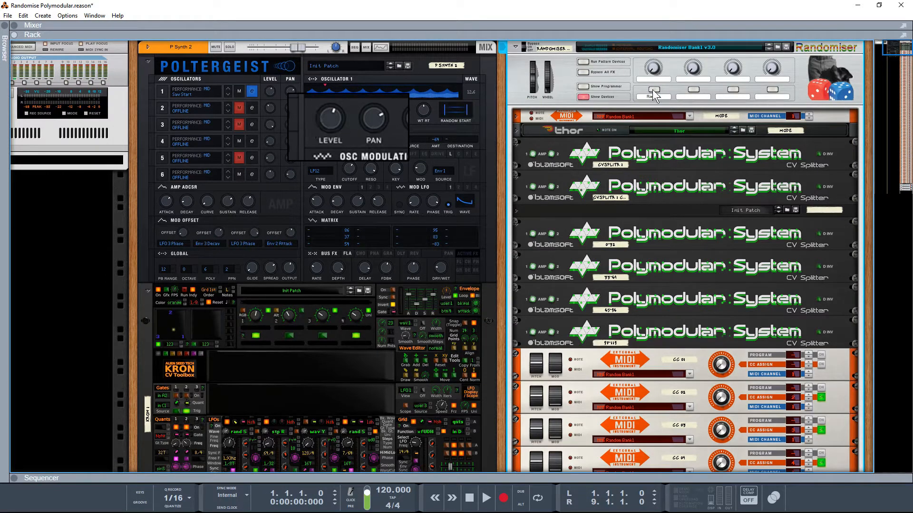
click(650, 91)
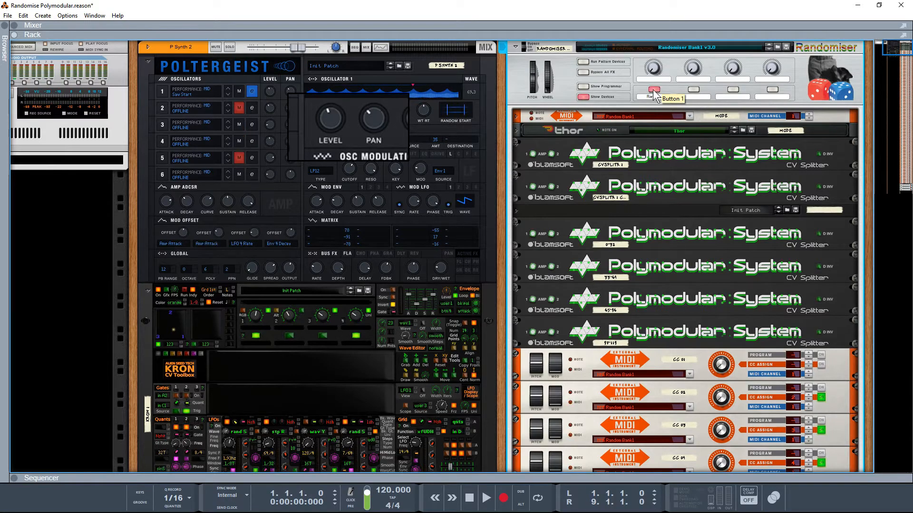
click(652, 96)
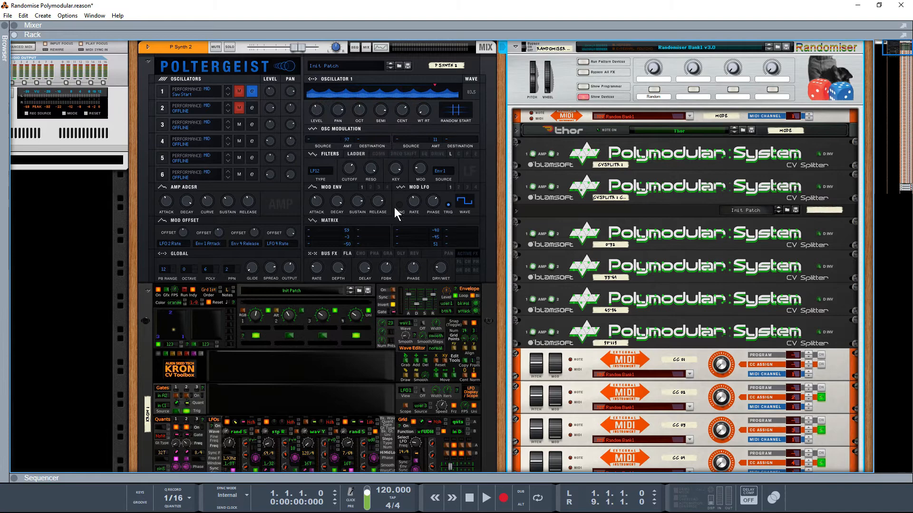
mouse_move(326, 172)
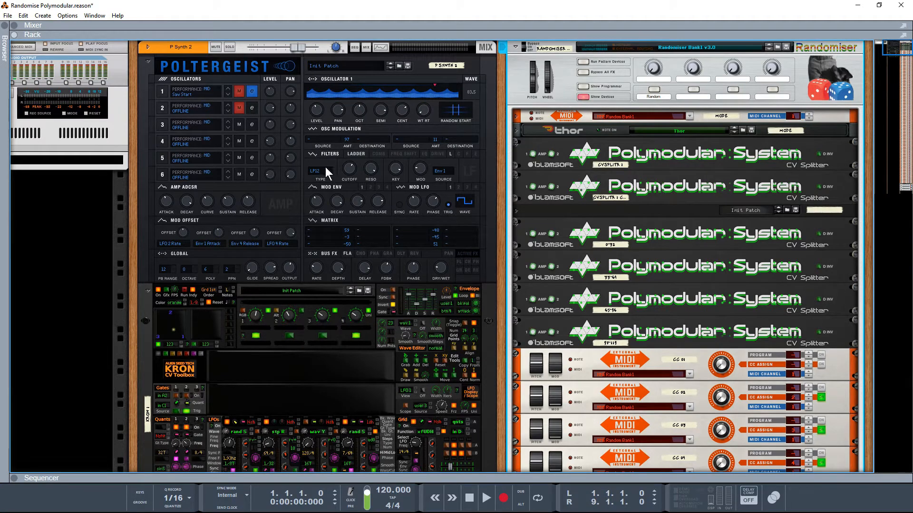
mouse_move(418, 192)
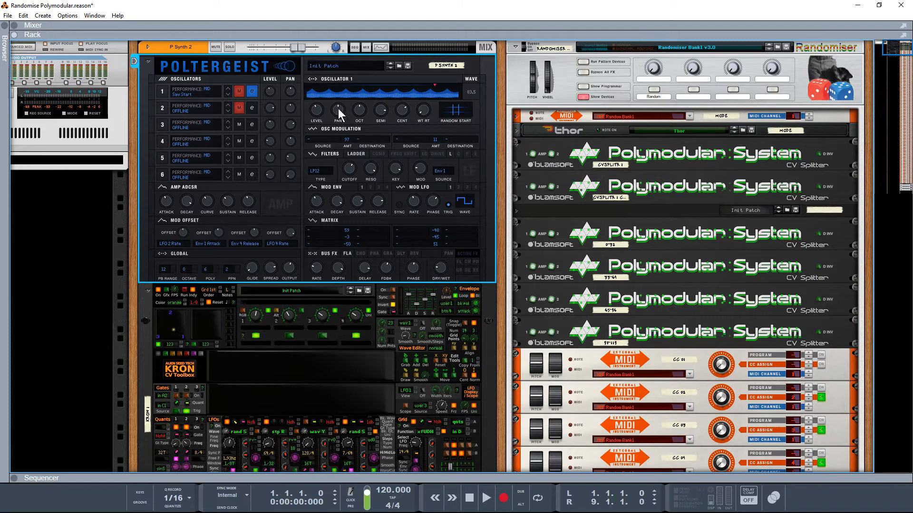
mouse_move(358, 110)
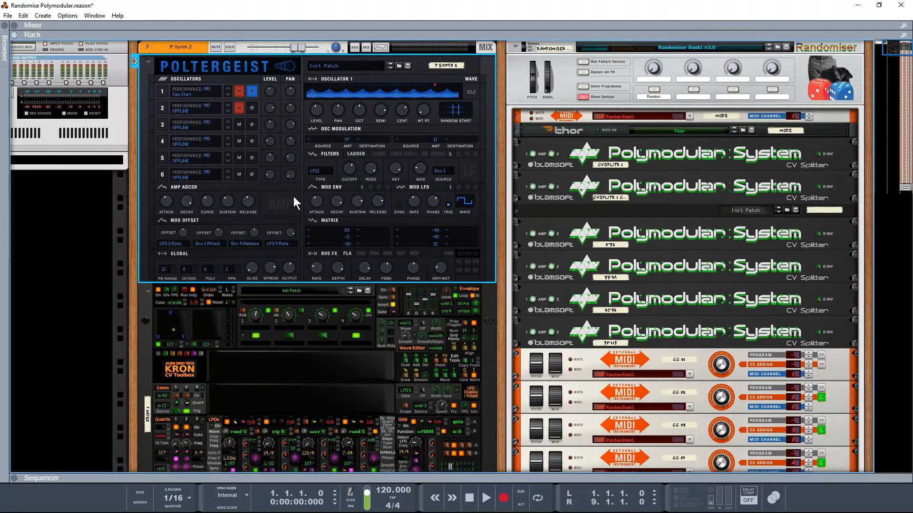
mouse_move(325, 152)
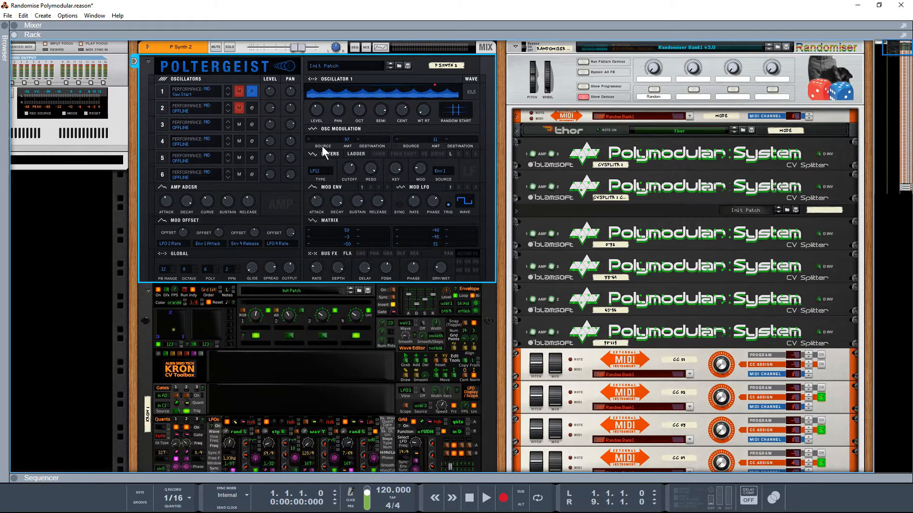
mouse_move(291, 276)
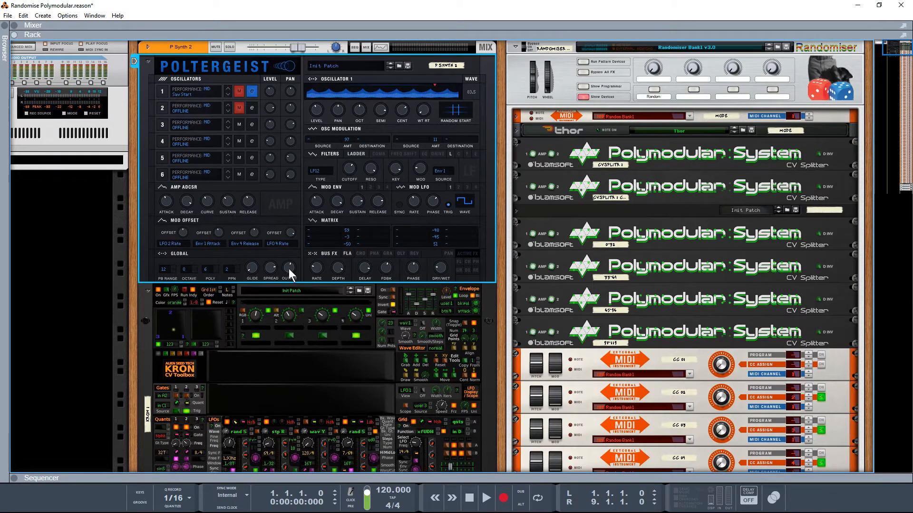
mouse_move(296, 282)
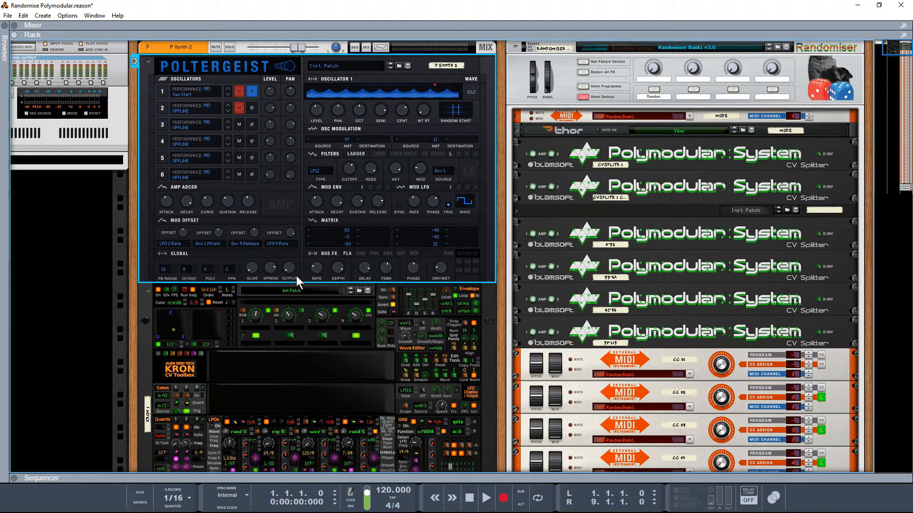
mouse_move(289, 268)
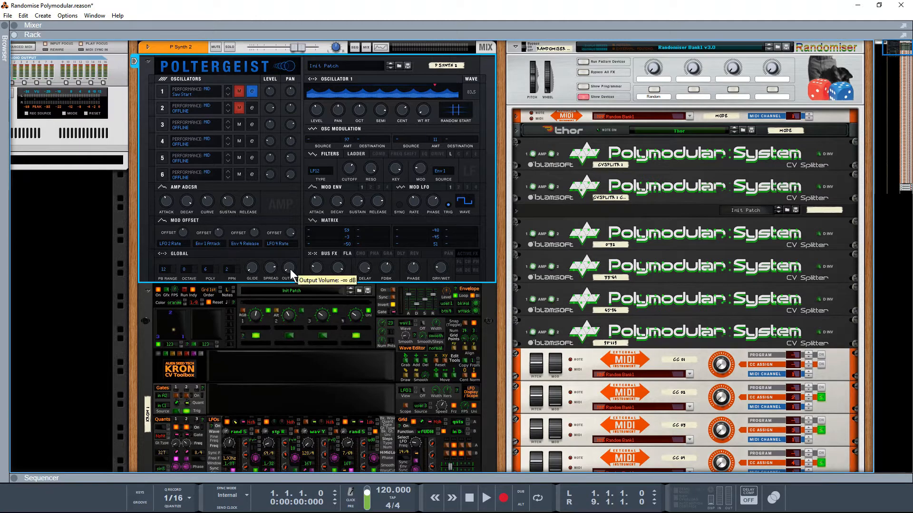
mouse_move(296, 168)
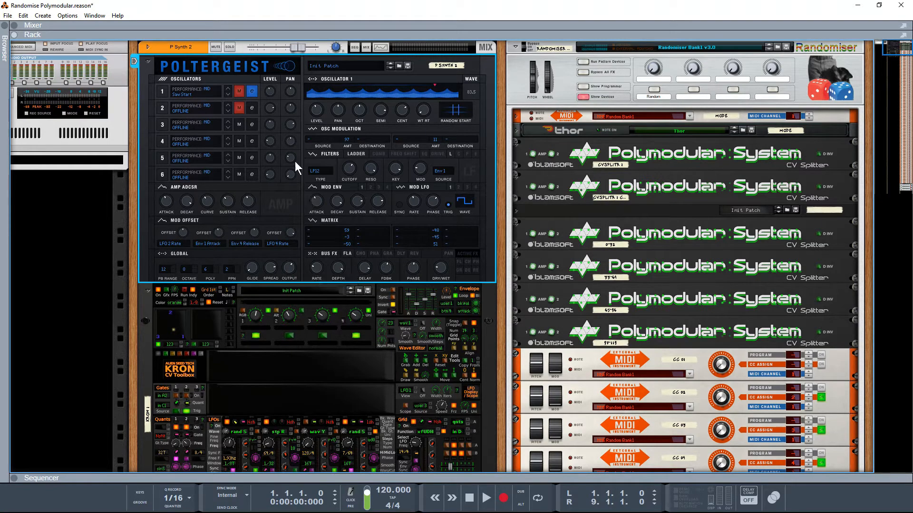
mouse_move(291, 225)
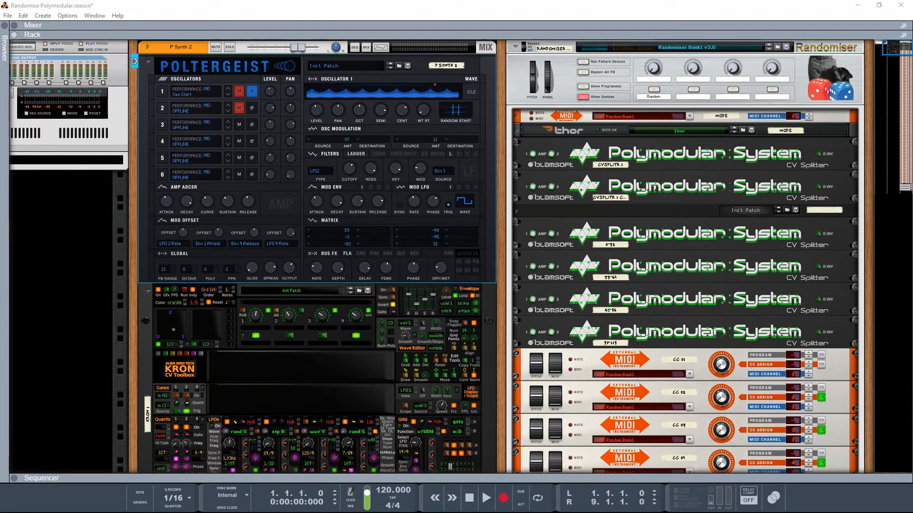
mouse_move(759, 263)
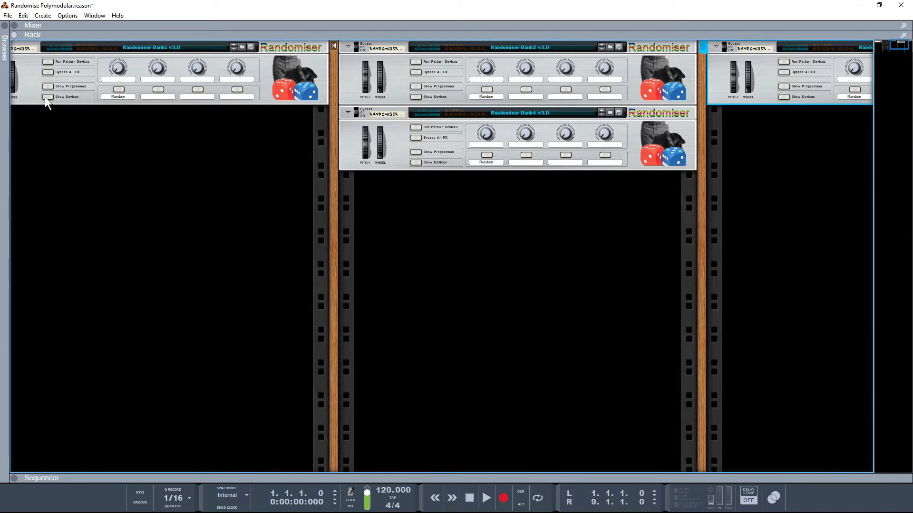
Show the inner Thor and splitter devices of Randomiser Bank1 and Bank2
click(48, 97)
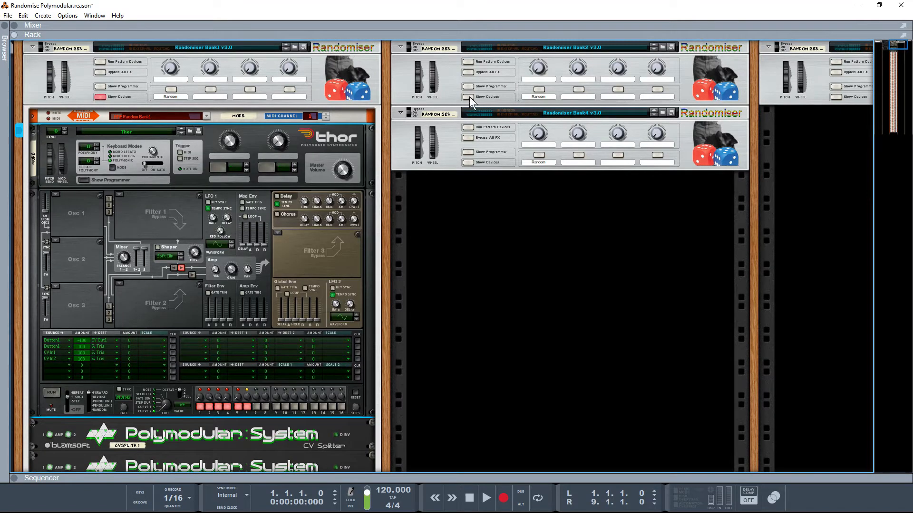
click(468, 97)
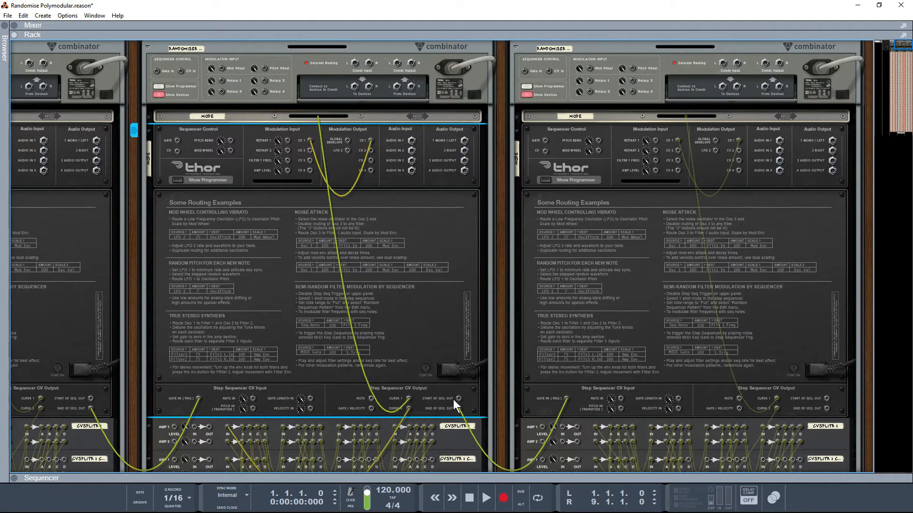
mouse_move(531, 401)
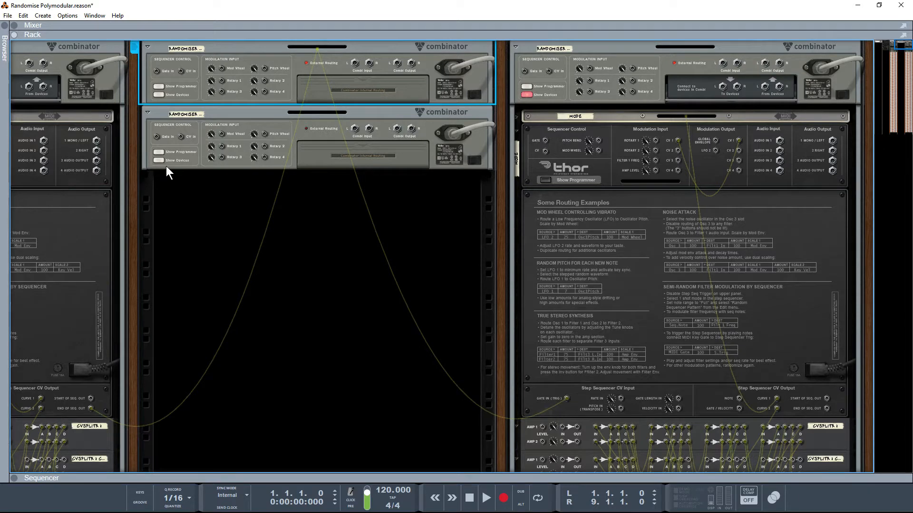
mouse_move(160, 160)
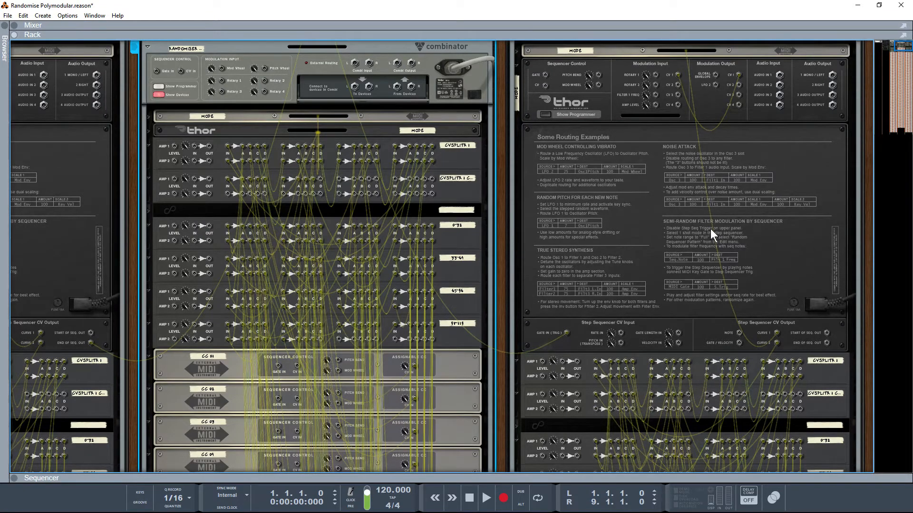
mouse_move(828, 349)
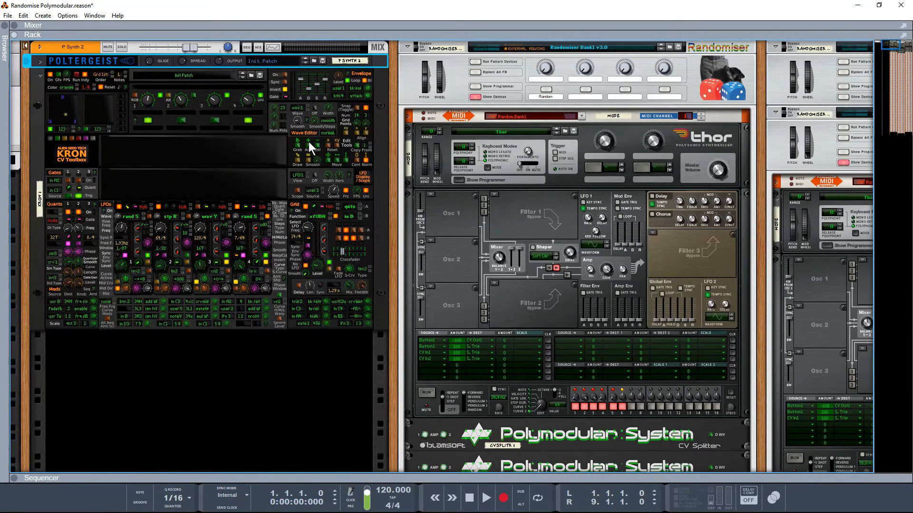
mouse_move(378, 209)
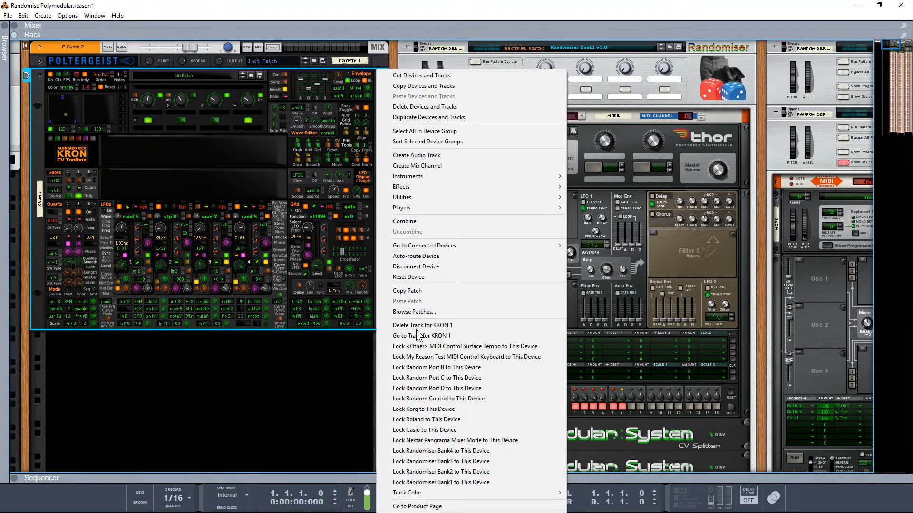
mouse_move(463, 472)
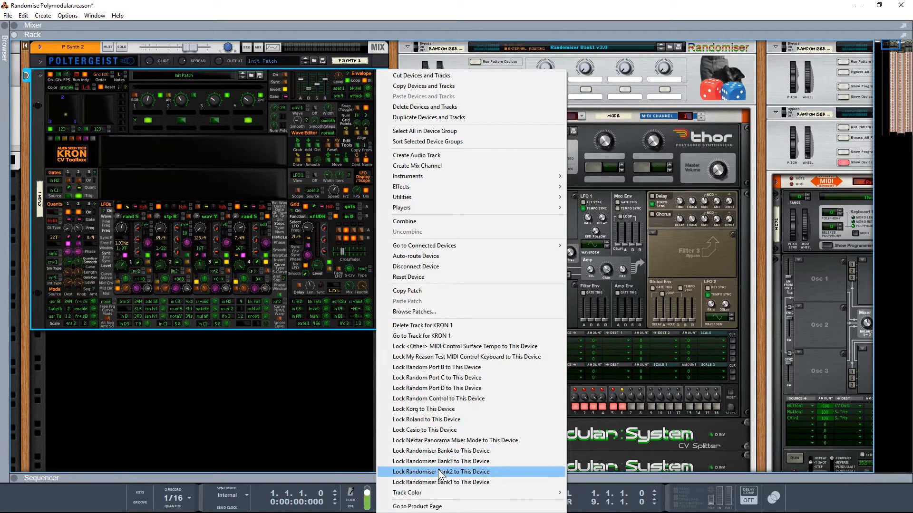
mouse_move(460, 450)
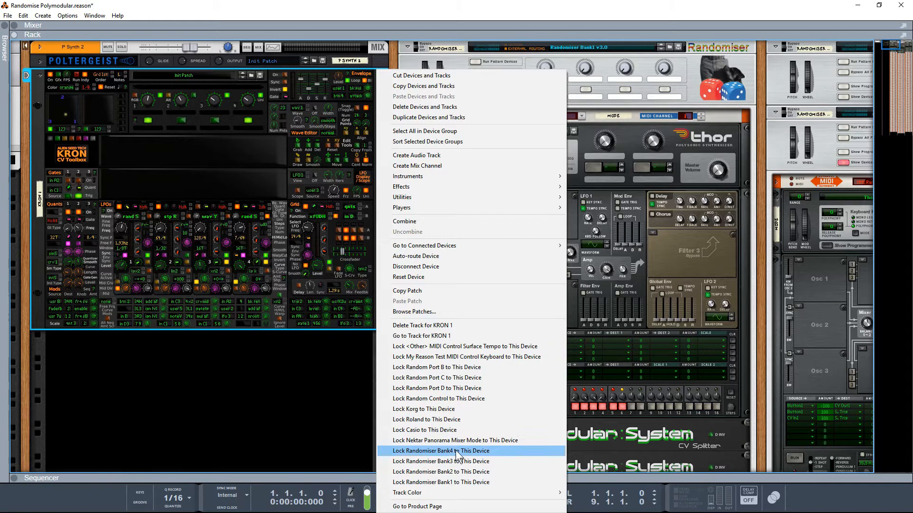
mouse_move(433, 486)
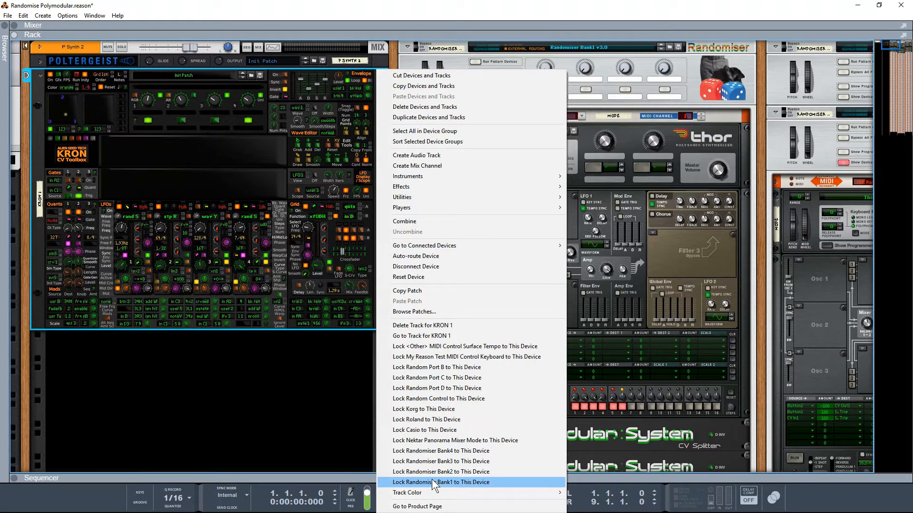
Lock Randomiser Bank1 to the KRON device via its context menu
click(440, 482)
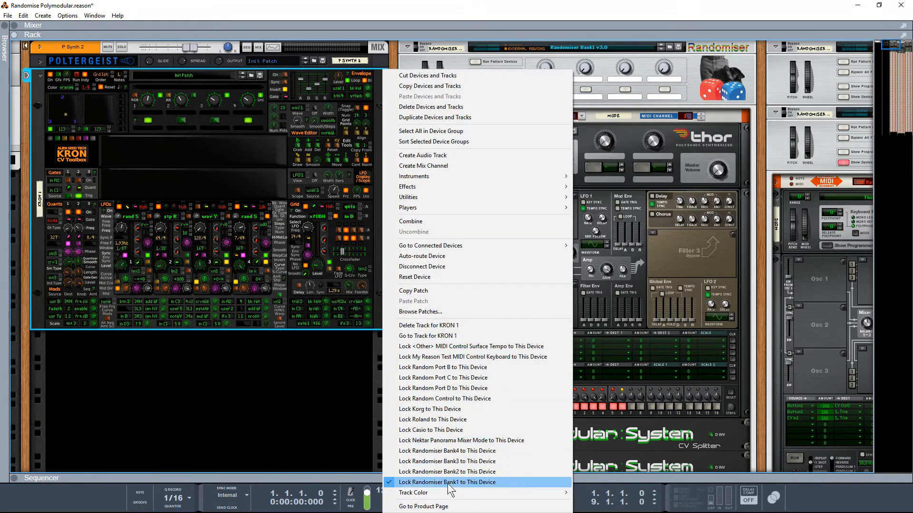
click(447, 482)
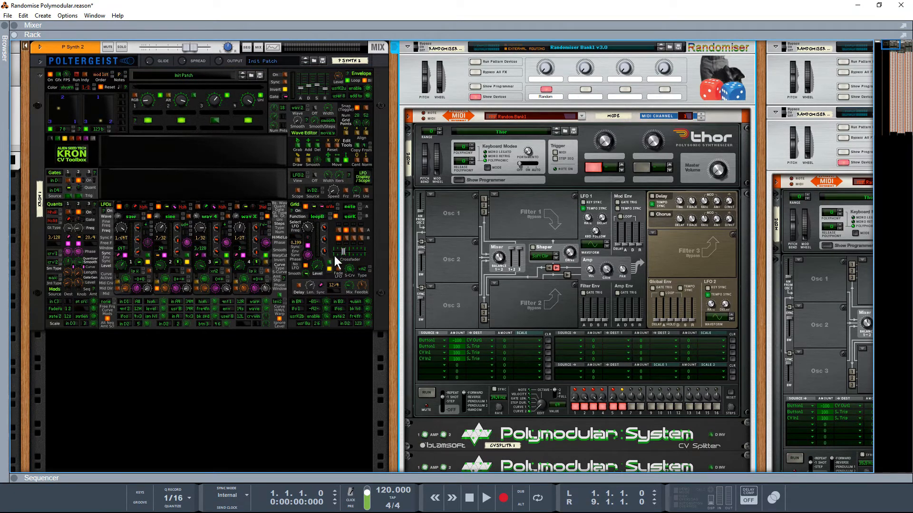
mouse_move(384, 248)
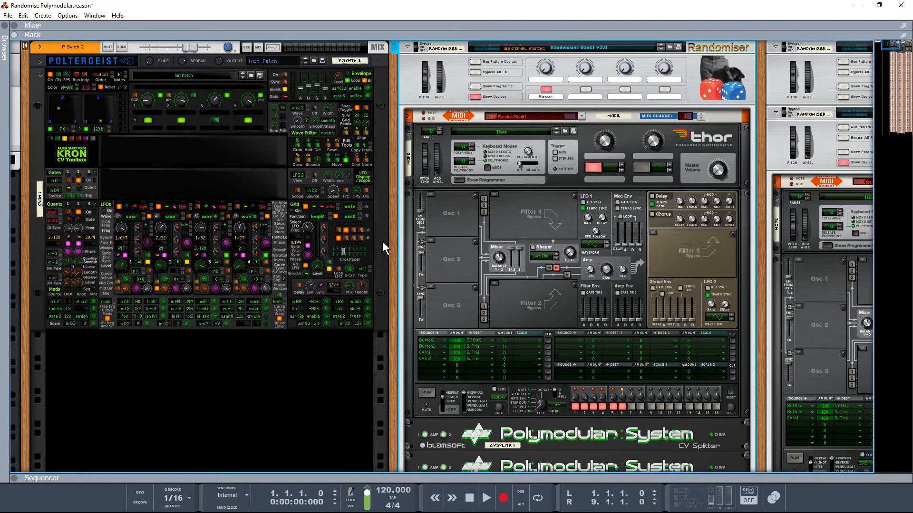
Randomise KRON's sequencer and LFO settings repeatedly with Randomiser Bank1's Button 1
click(562, 97)
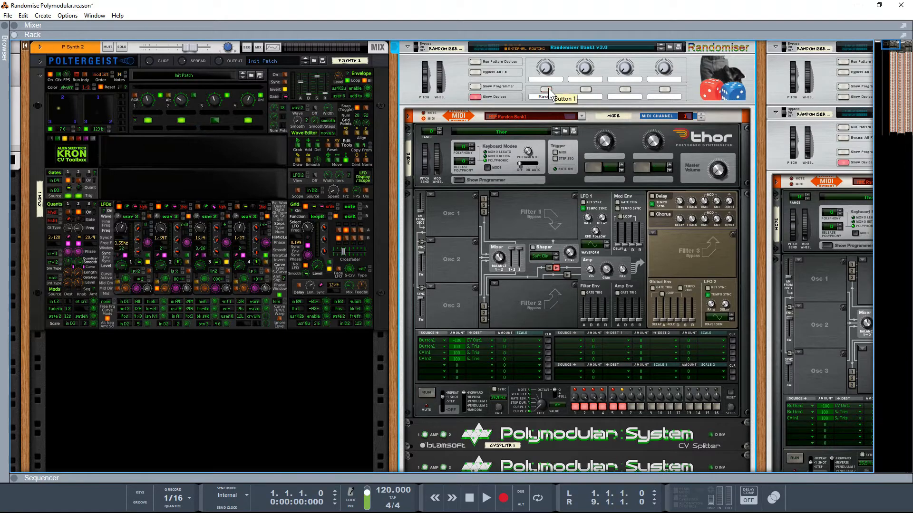
click(546, 97)
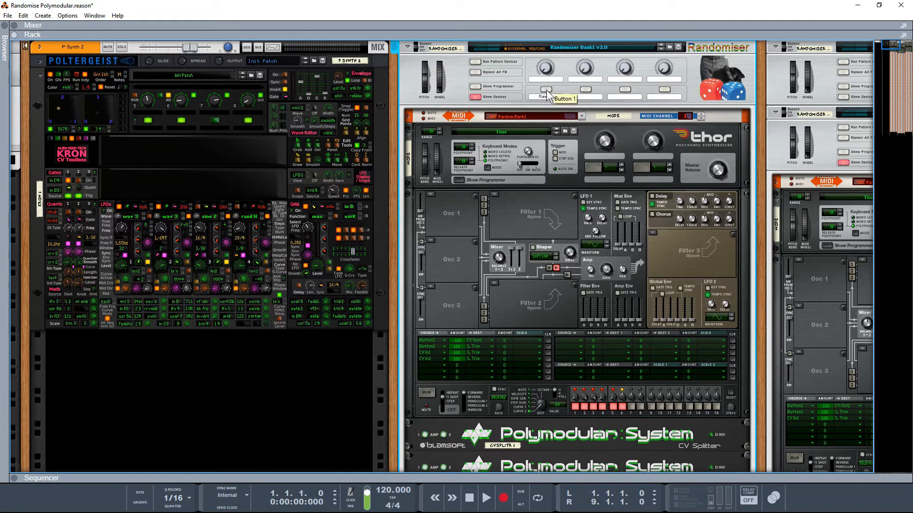
click(557, 97)
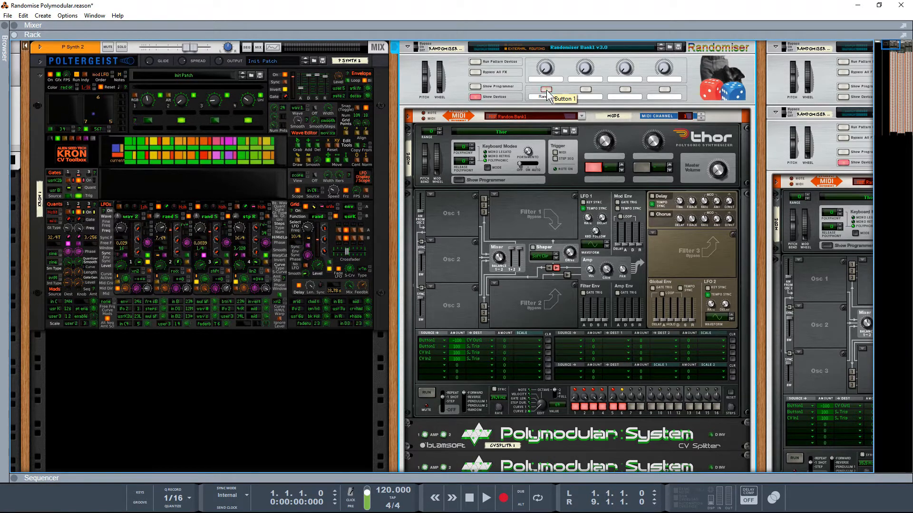
click(542, 96)
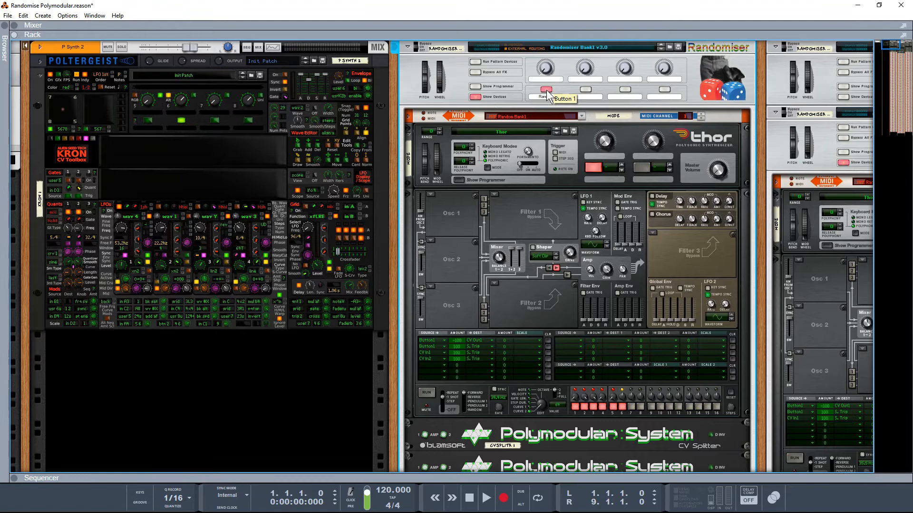
click(544, 96)
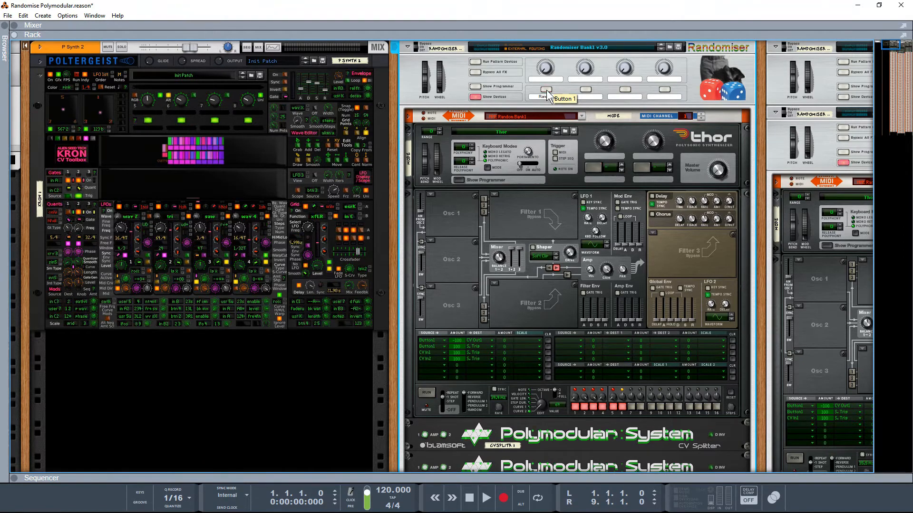
click(545, 97)
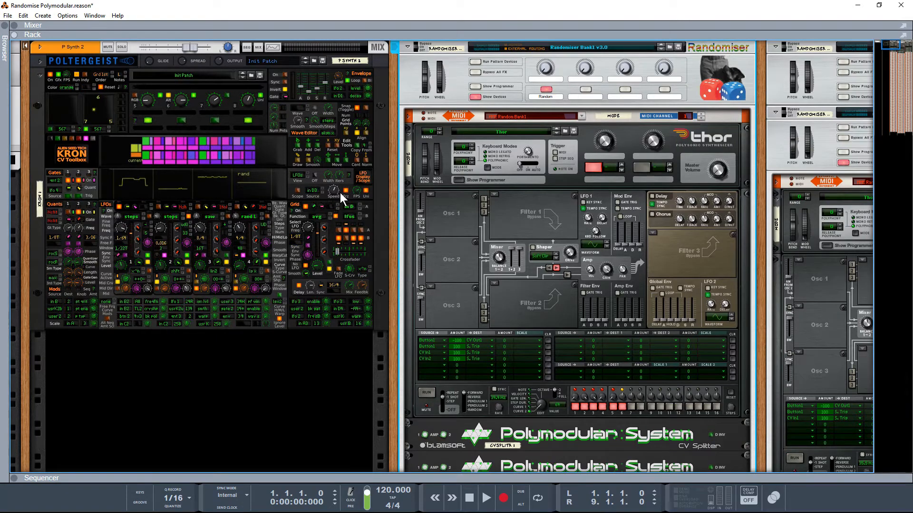
mouse_move(352, 250)
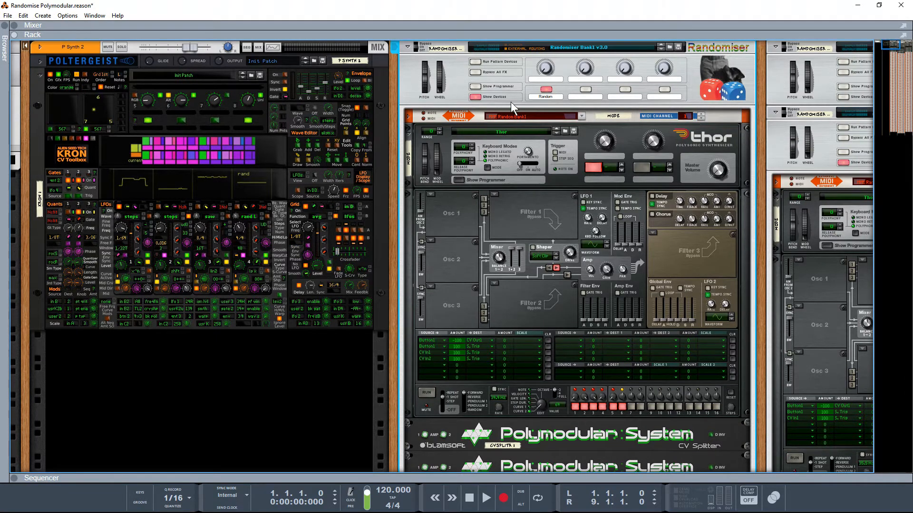
click(475, 97)
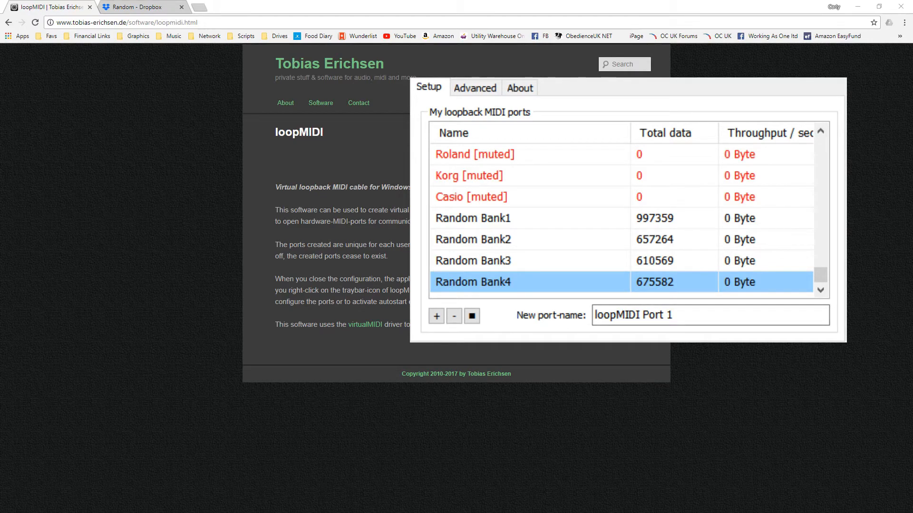
triple_click(633, 314)
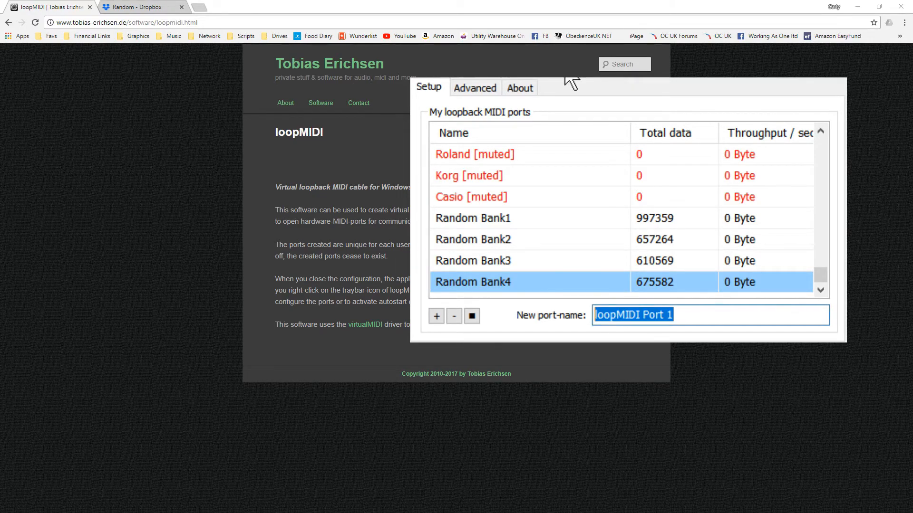
mouse_move(524, 224)
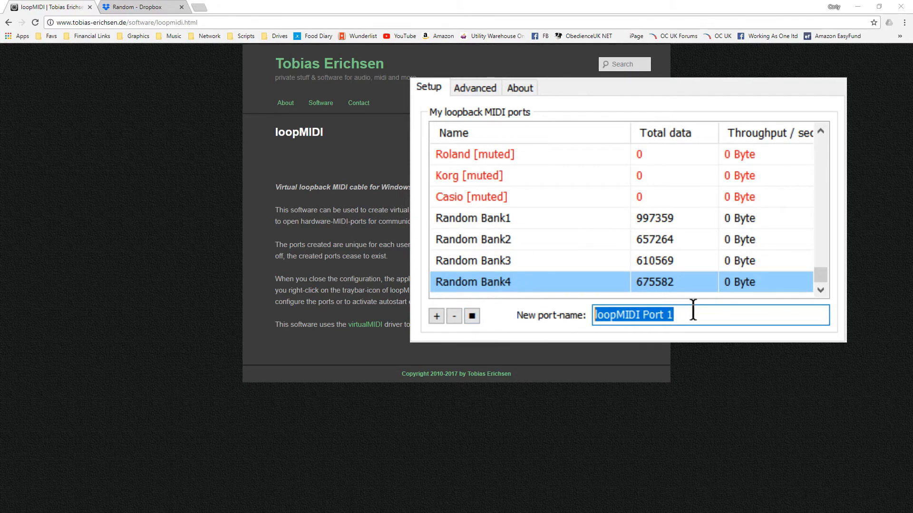
text(Random Bank)
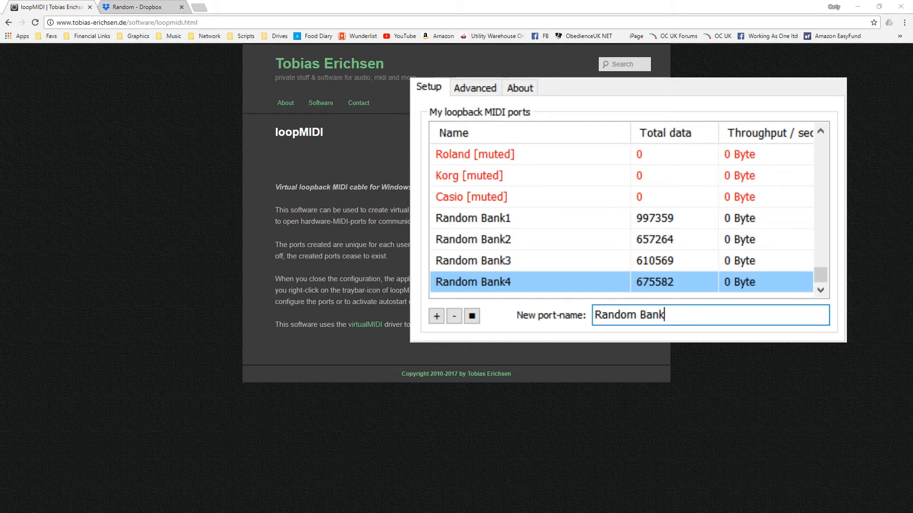
text(5)
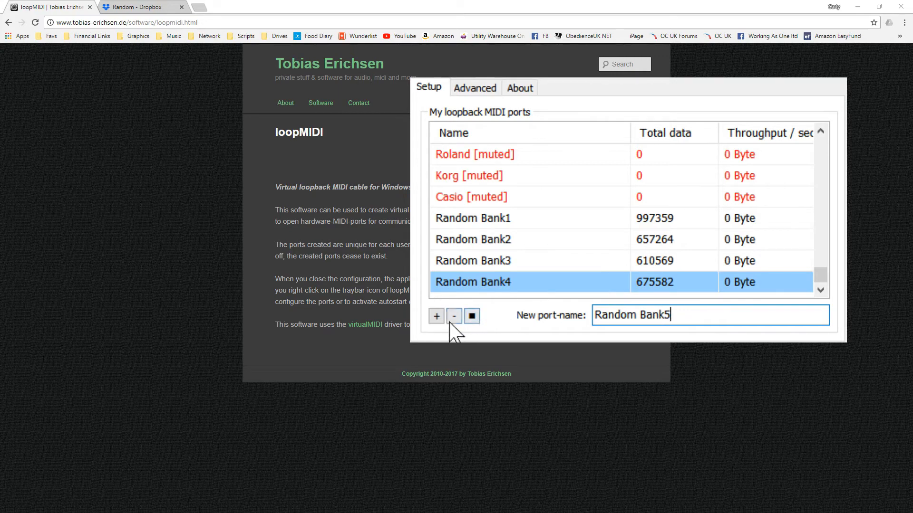
click(435, 316)
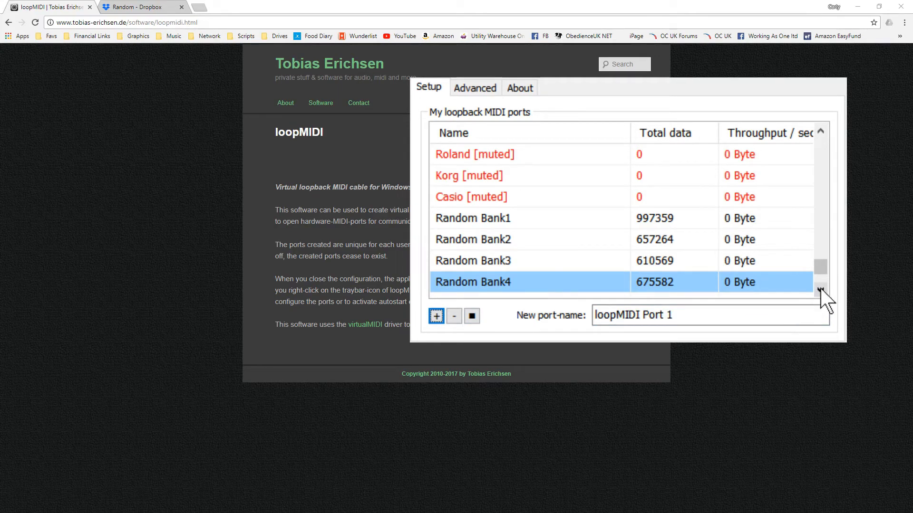
click(436, 316)
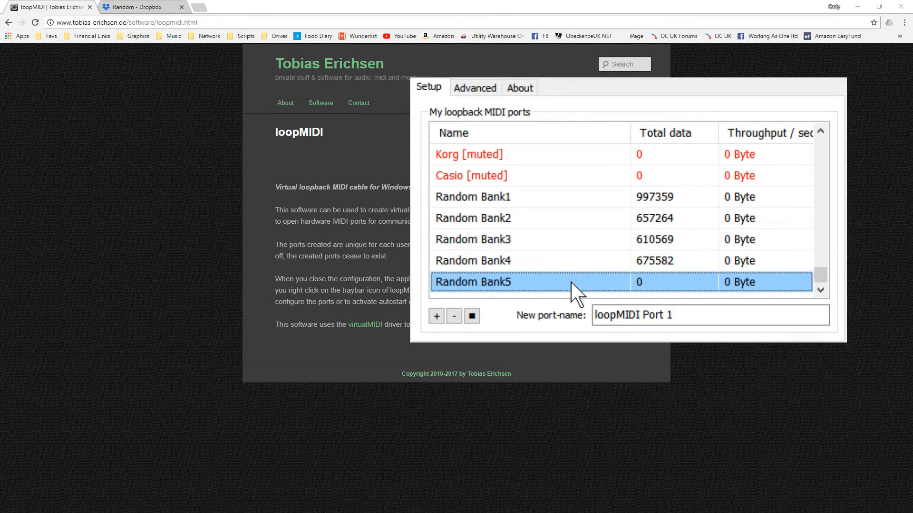
mouse_move(532, 302)
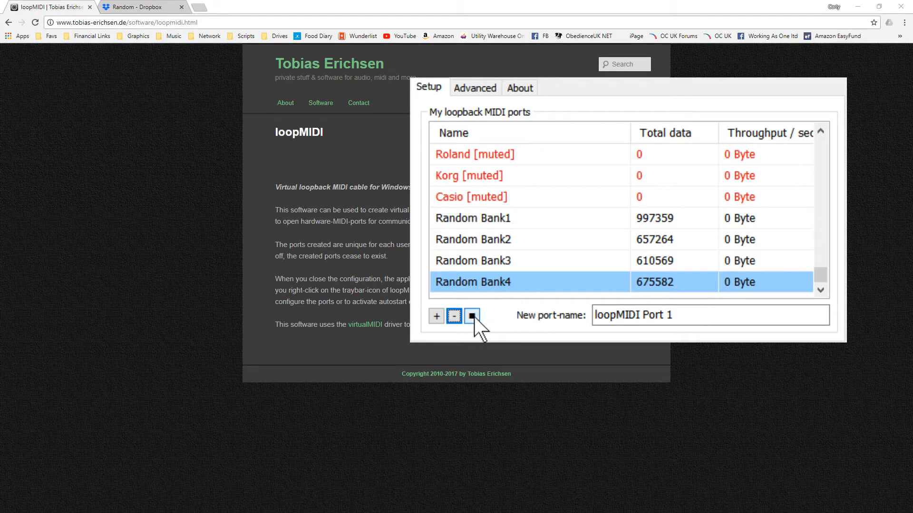
click(472, 316)
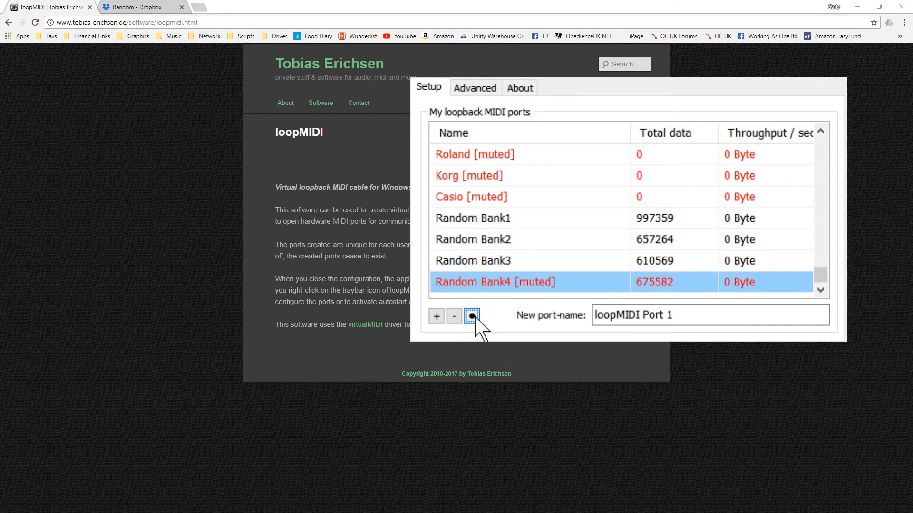
click(471, 315)
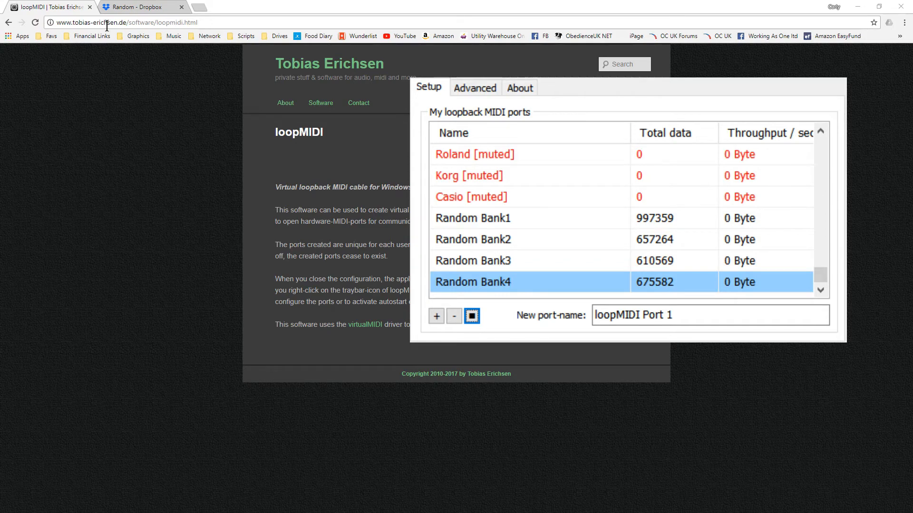
mouse_move(159, 162)
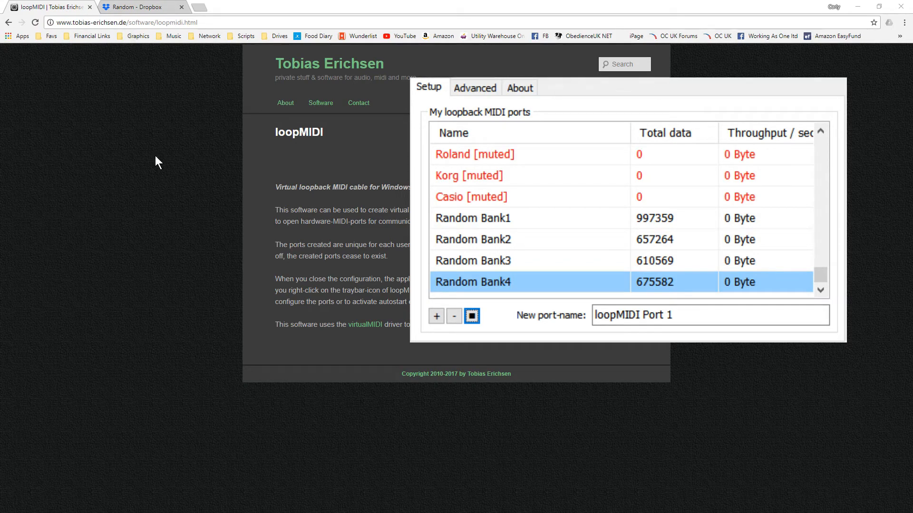
click(140, 6)
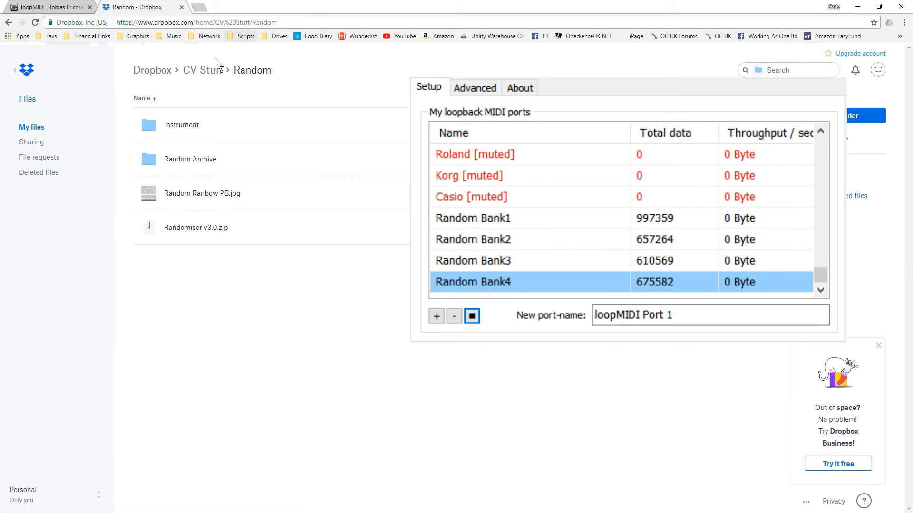
Go up to the CV Stuff folder and reopen the Random folder holding Randomiser v3.0.zip
click(202, 70)
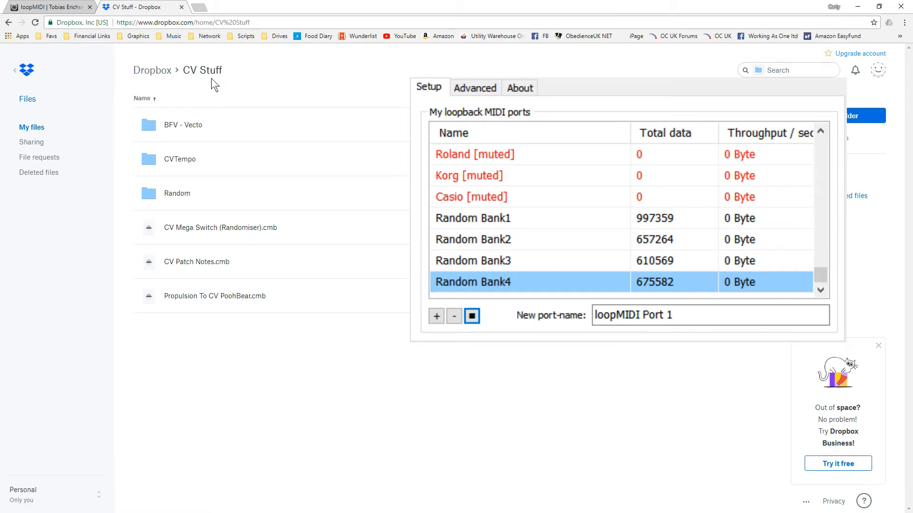
double_click(176, 193)
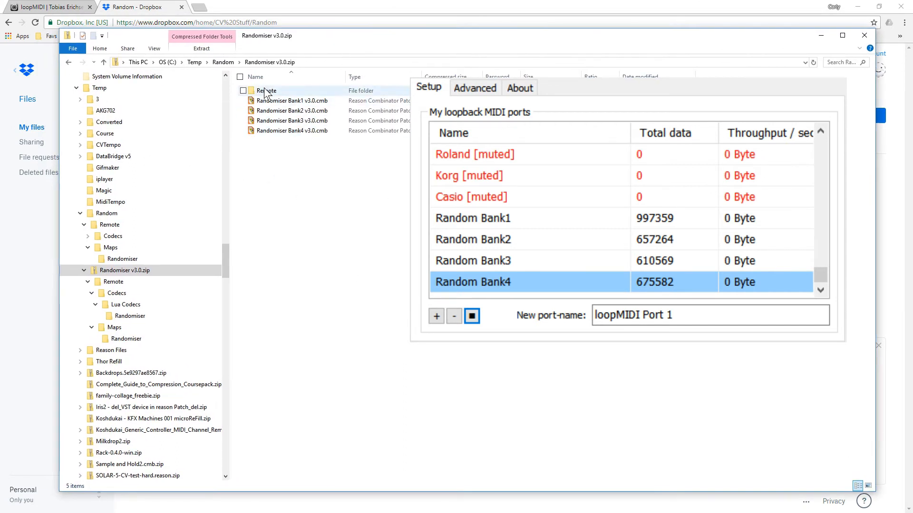
Browse into the zip's Remote folder and down to Codecs > Lua Codecs
click(291, 131)
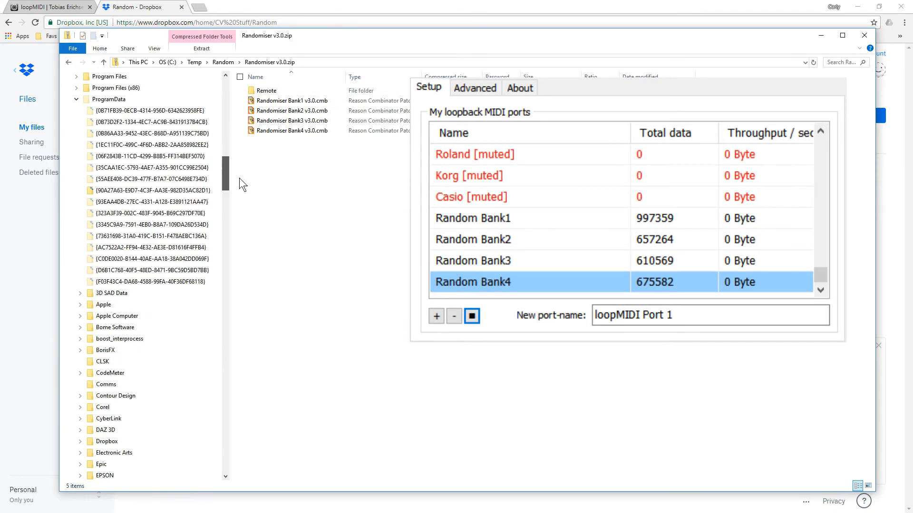
scroll(down, 3)
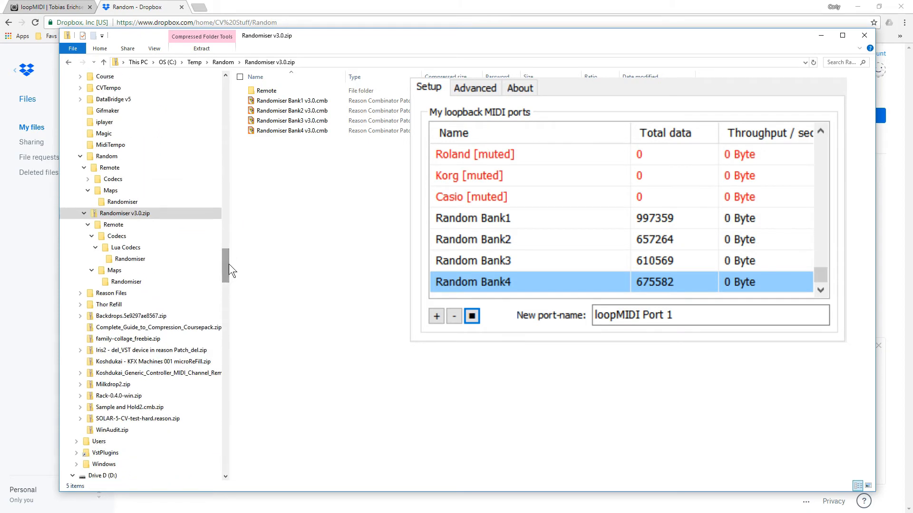
click(116, 236)
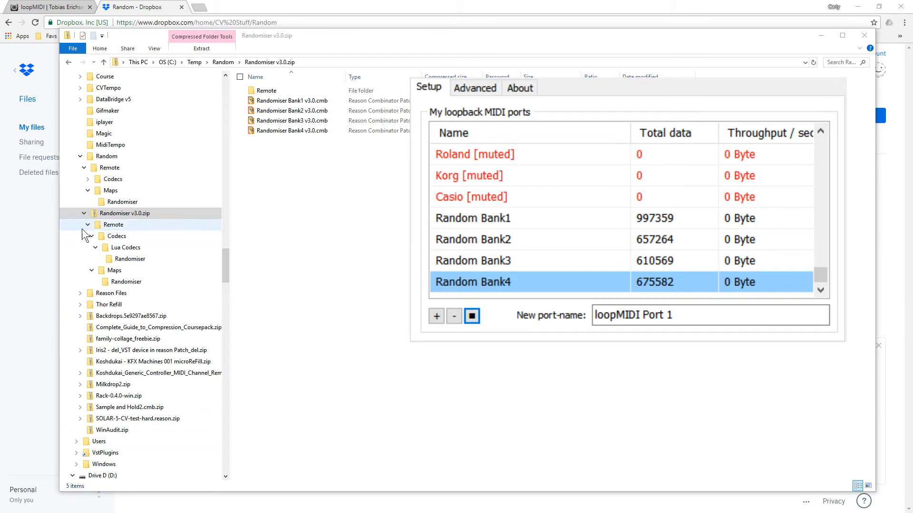
click(125, 247)
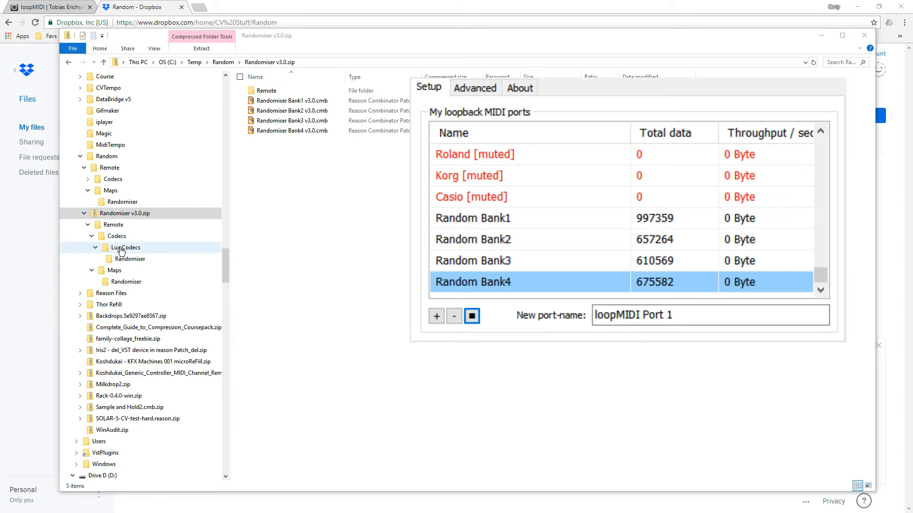
click(113, 225)
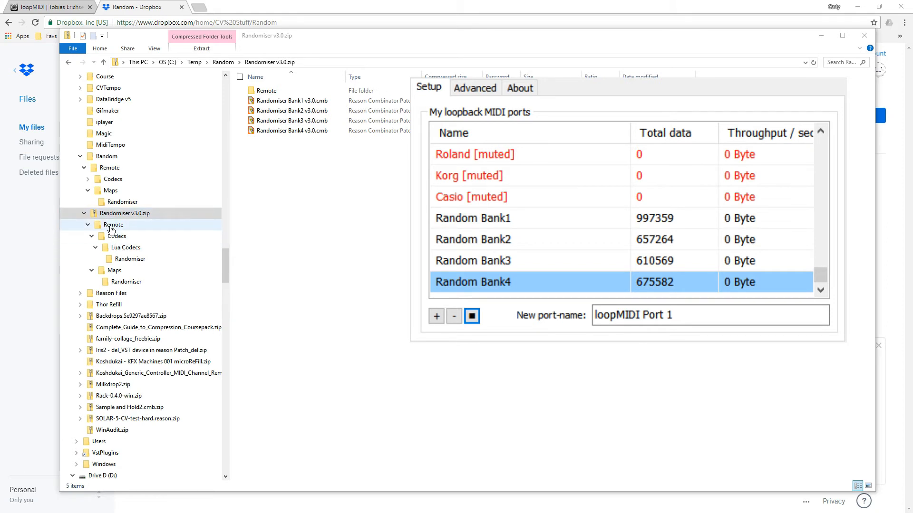
click(116, 236)
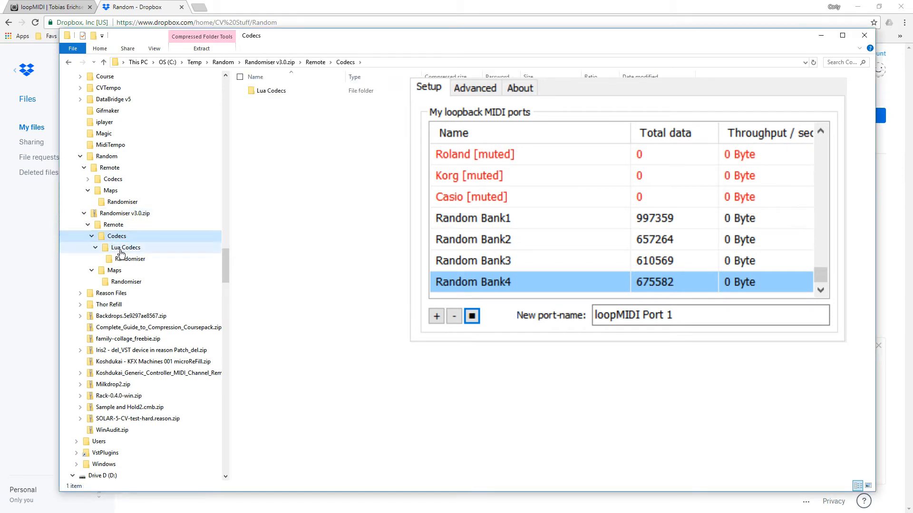
View the Randomiser codec folder and the four Random Bank remotemap files under Maps
click(129, 259)
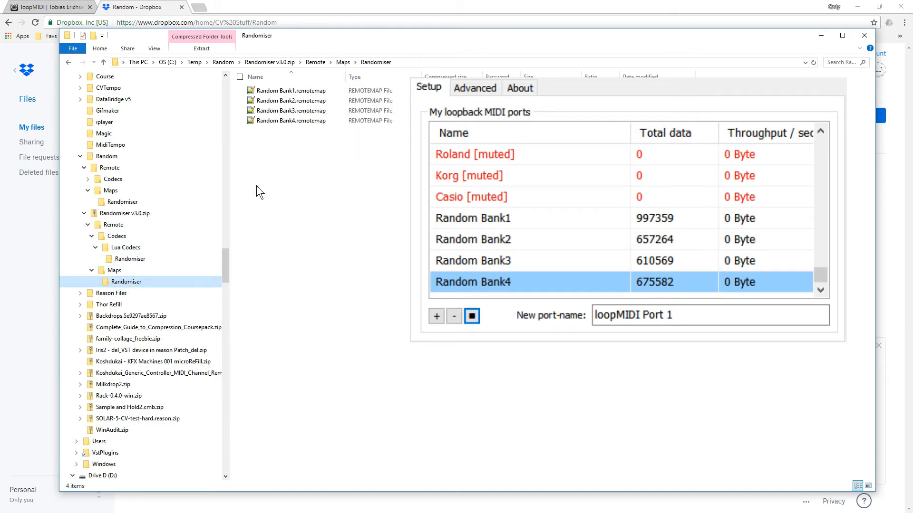
click(293, 100)
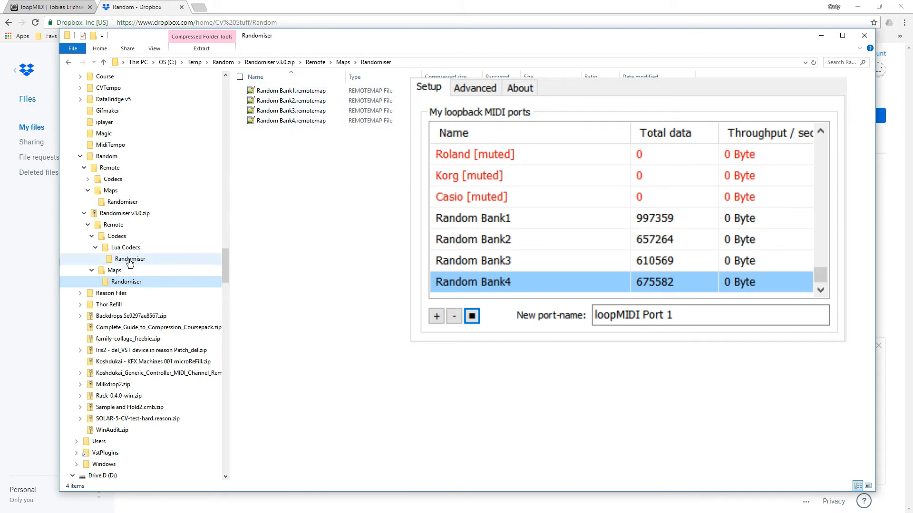
click(129, 258)
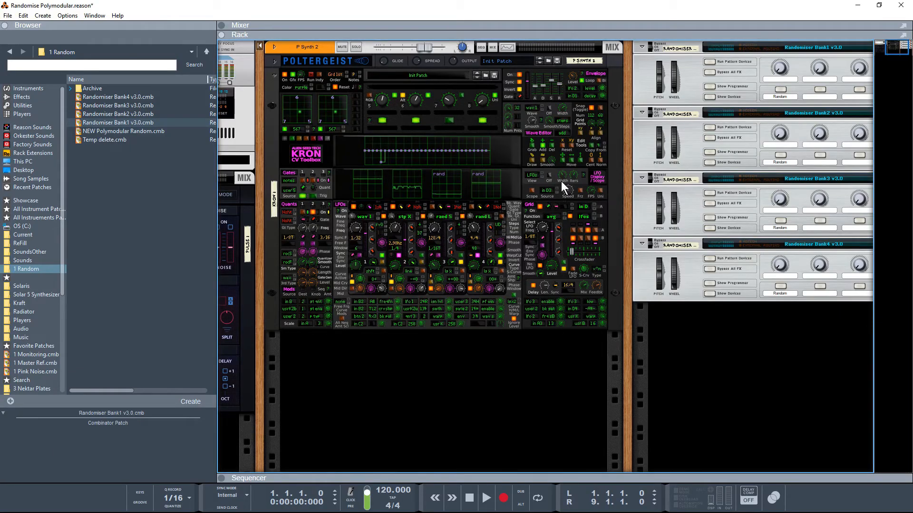
Delete the Randomiser Bank4 control surface in Edit > Preferences > Control Surfaces and confirm
click(22, 15)
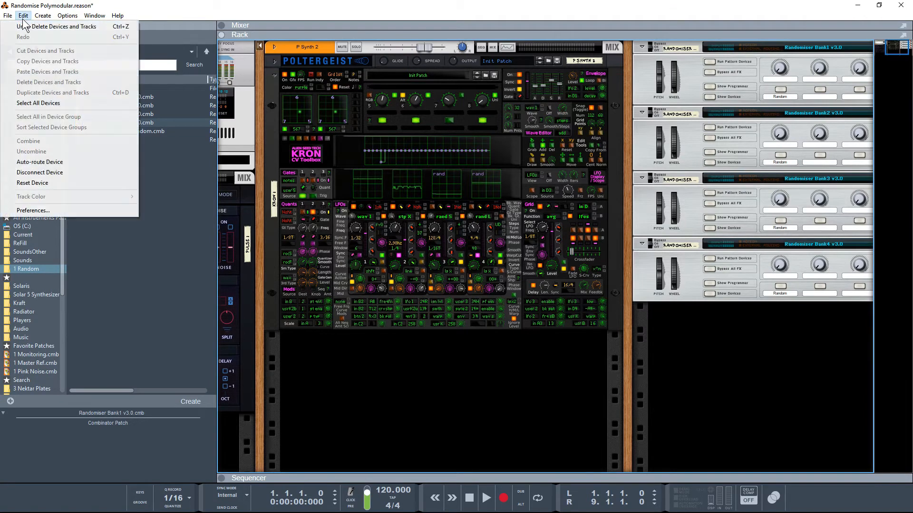
mouse_move(78, 210)
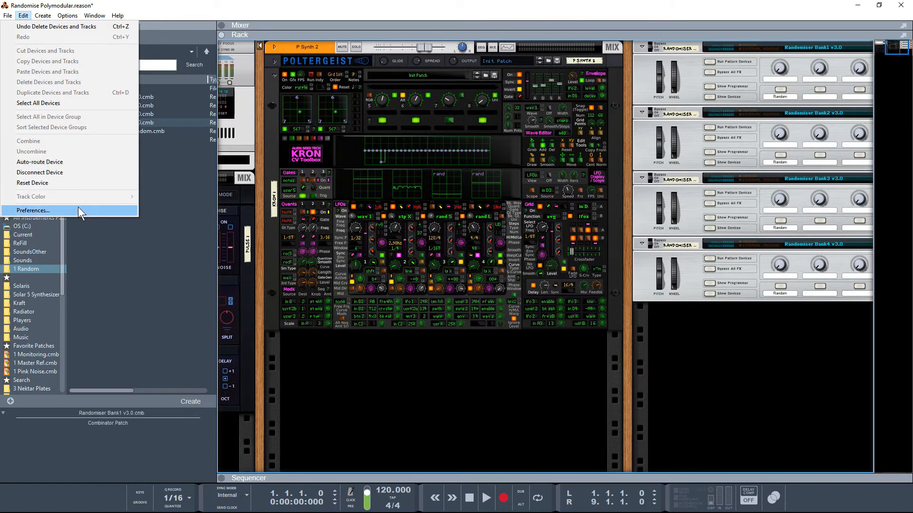
click(33, 210)
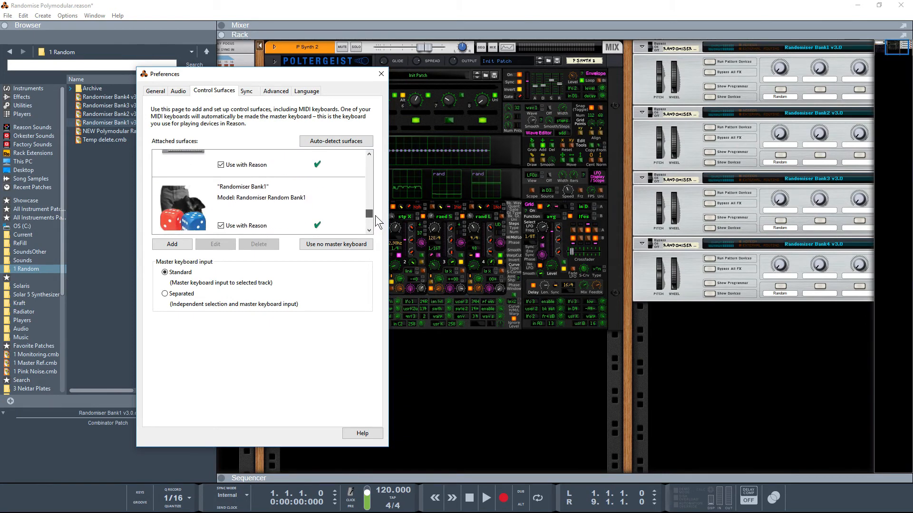
click(263, 203)
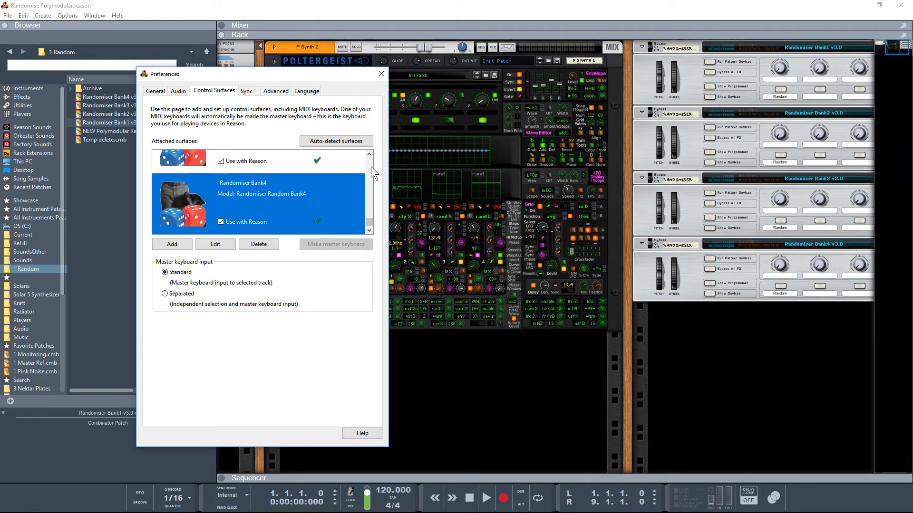
click(369, 157)
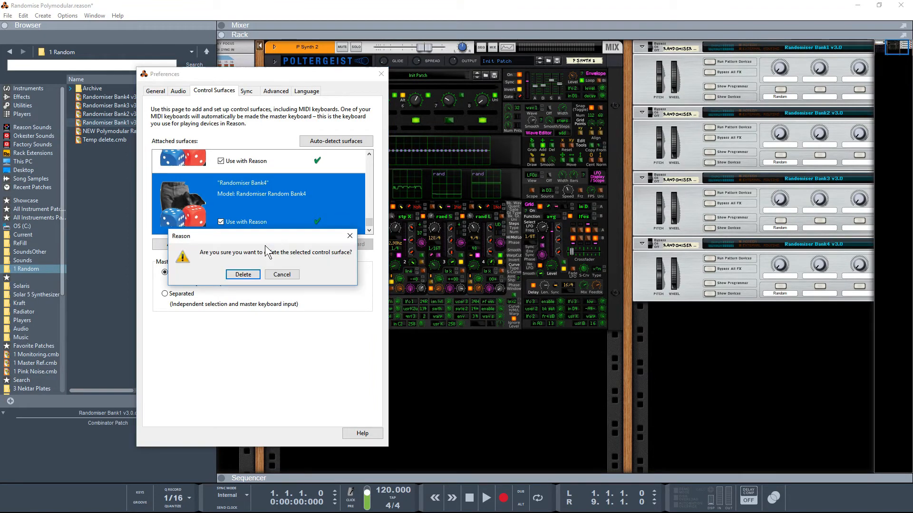
click(242, 273)
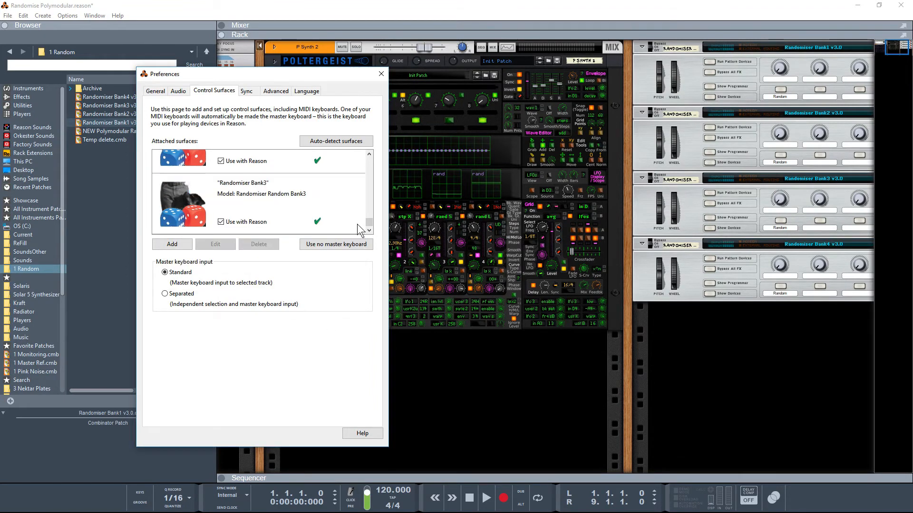
click(172, 245)
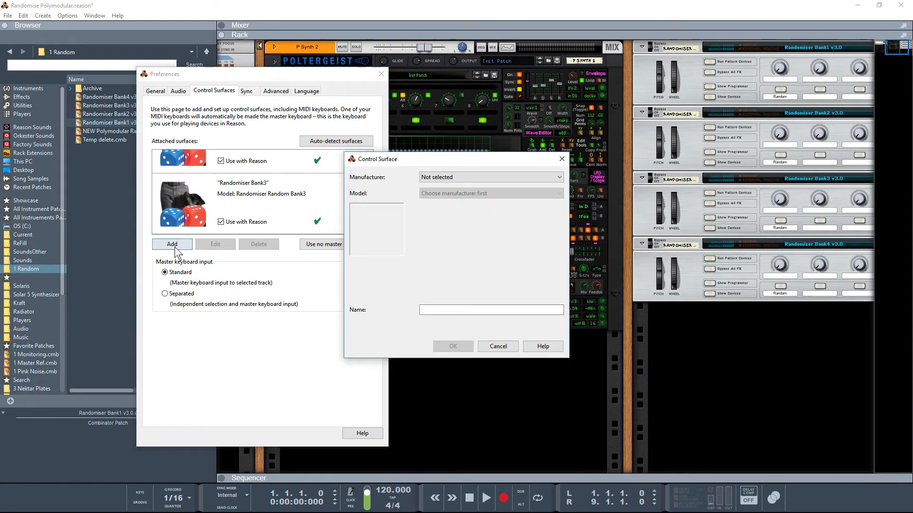
Add a control surface with manufacturer Randomiser and model Random Bank4
click(490, 177)
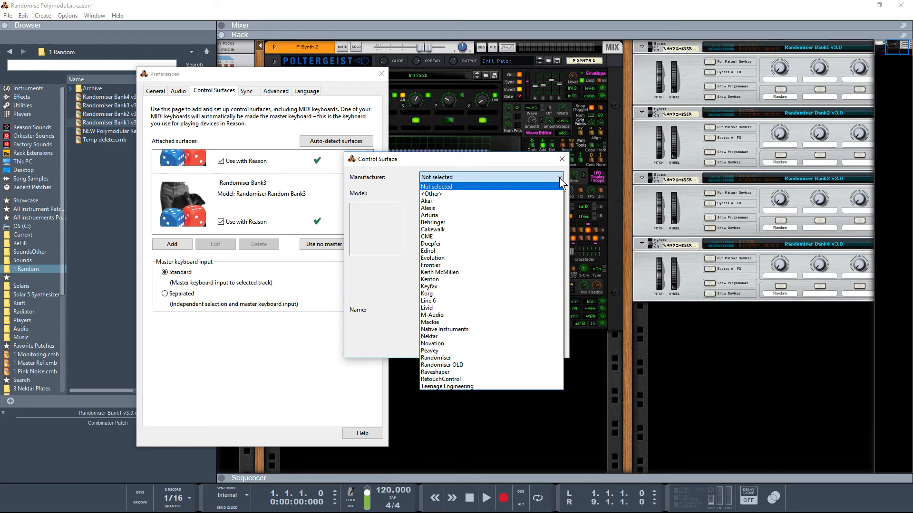
mouse_move(435, 359)
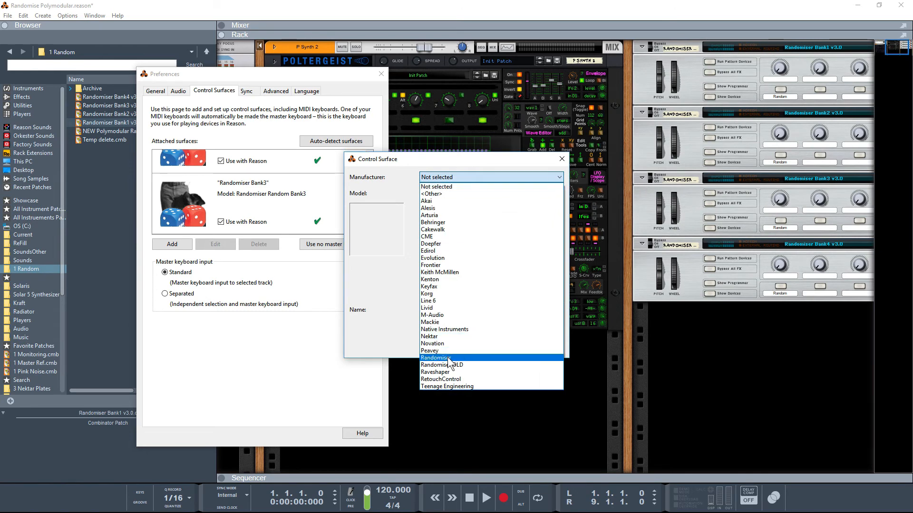
click(434, 359)
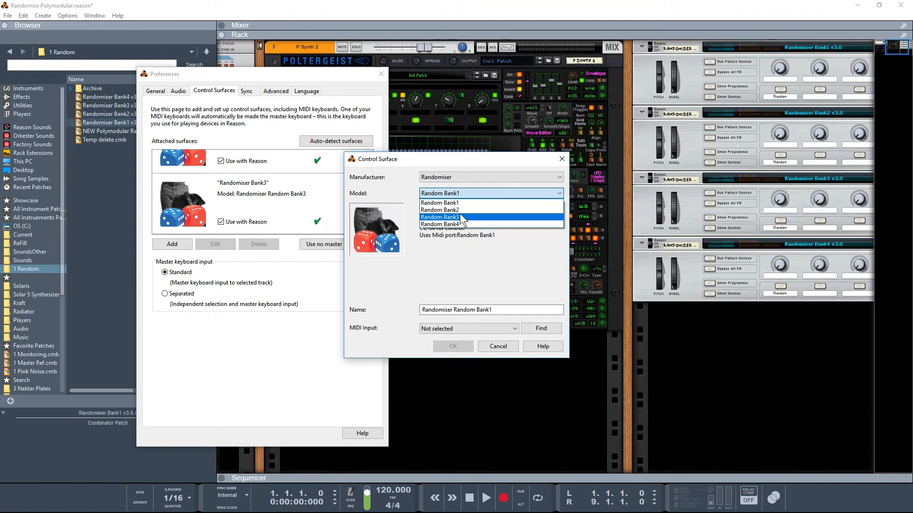
mouse_move(465, 224)
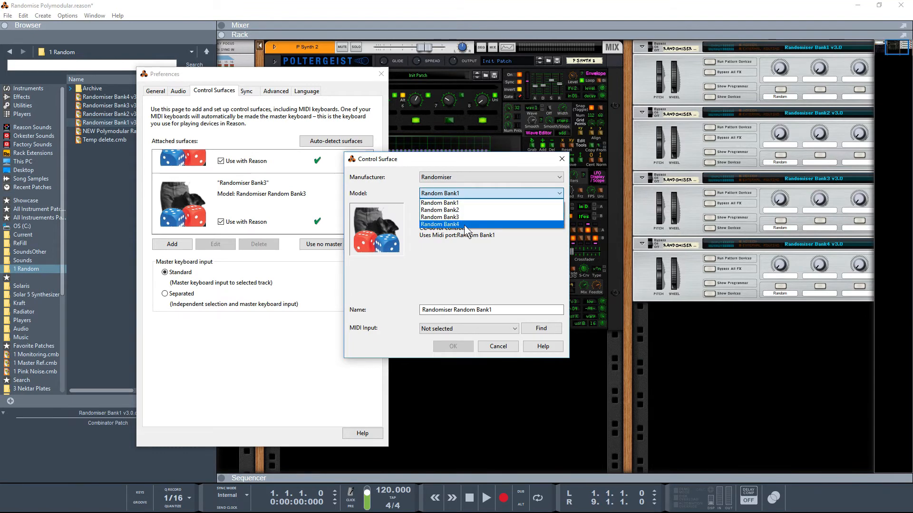
click(440, 224)
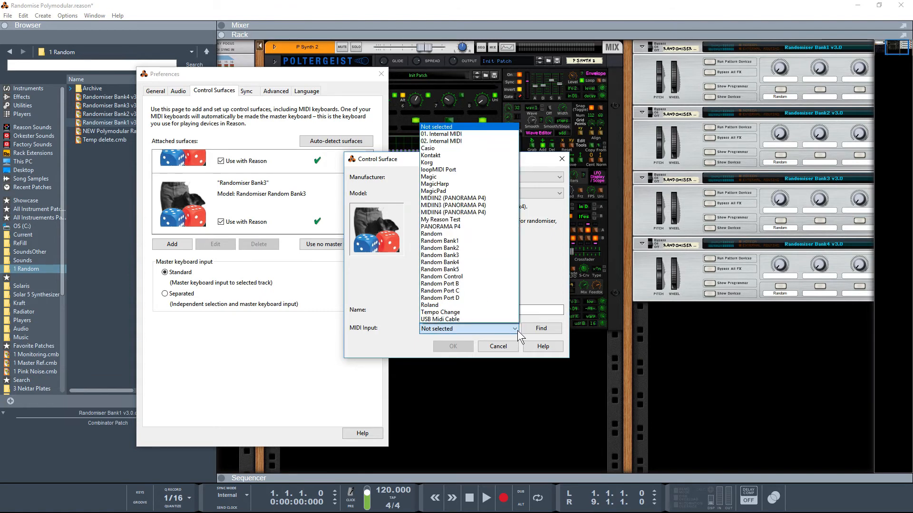
mouse_move(463, 269)
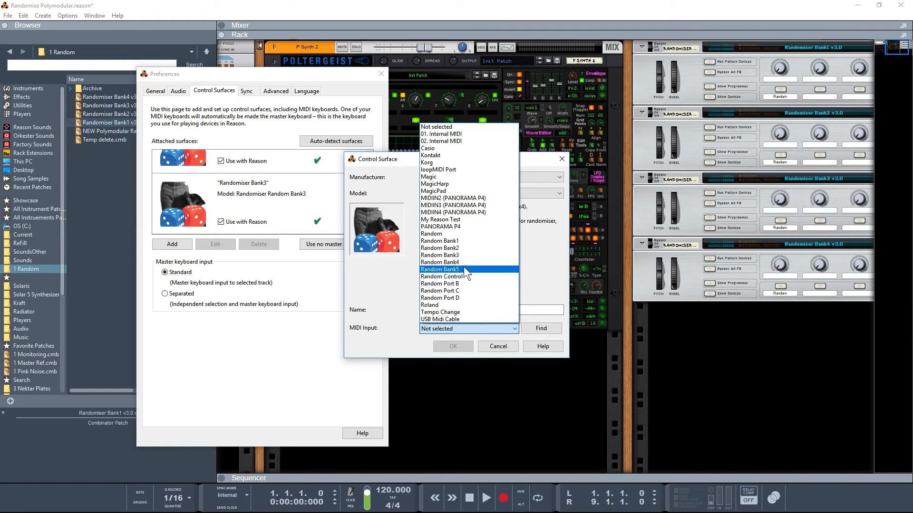
mouse_move(454, 263)
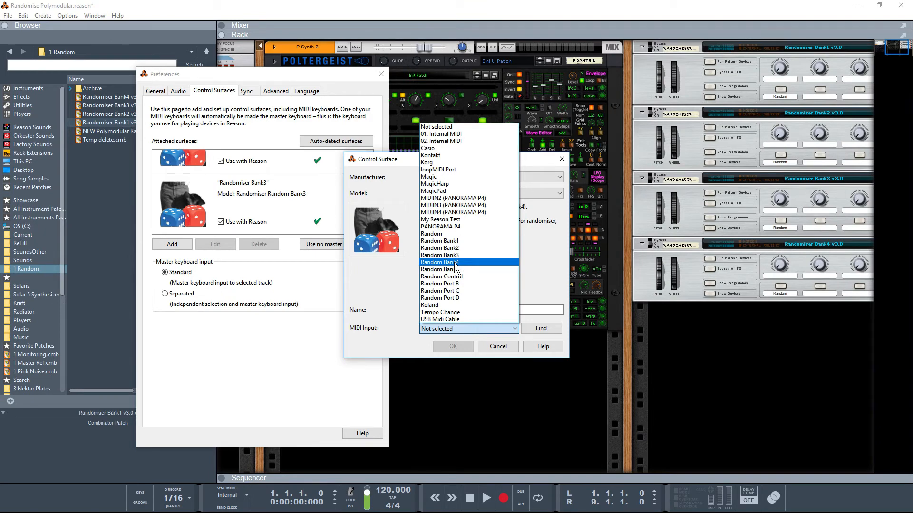
Set its MIDI input to the Random Bank4 port, name it Randomiser Bank4 and confirm
click(440, 263)
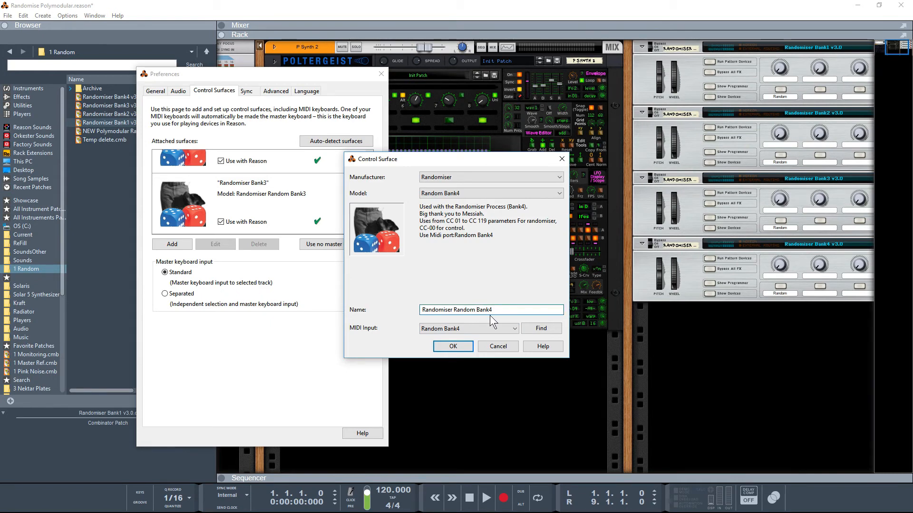
double_click(464, 310)
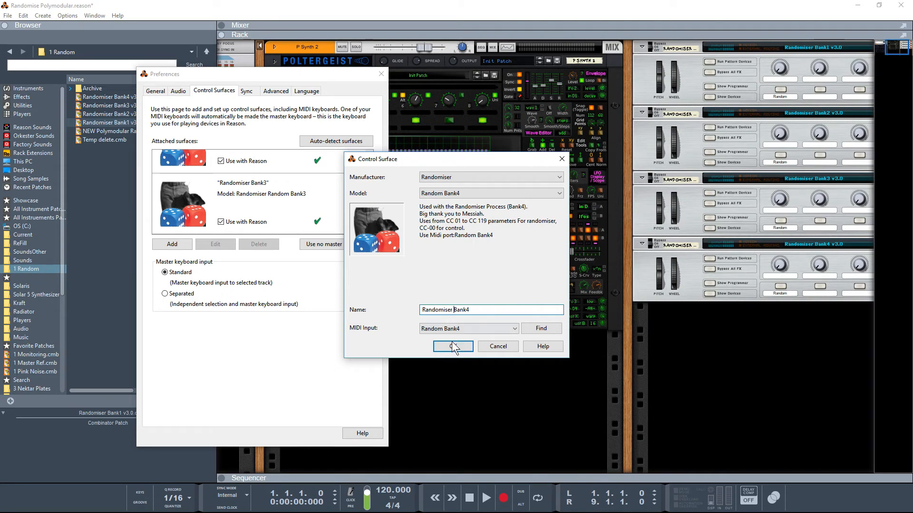
click(453, 346)
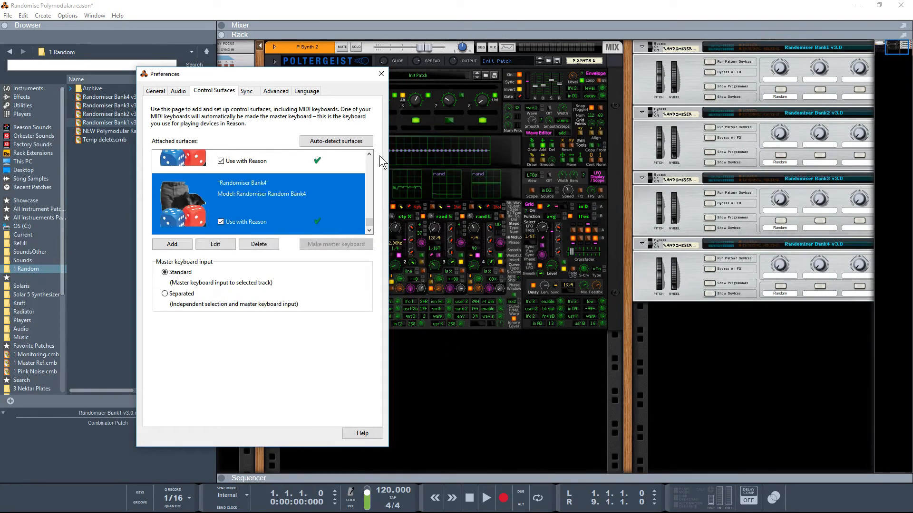
Lock the Poltergeist KRON 1 device to the Randomiser Bank2 and Bank4 control surfaces via its context menu
scroll(down, 3)
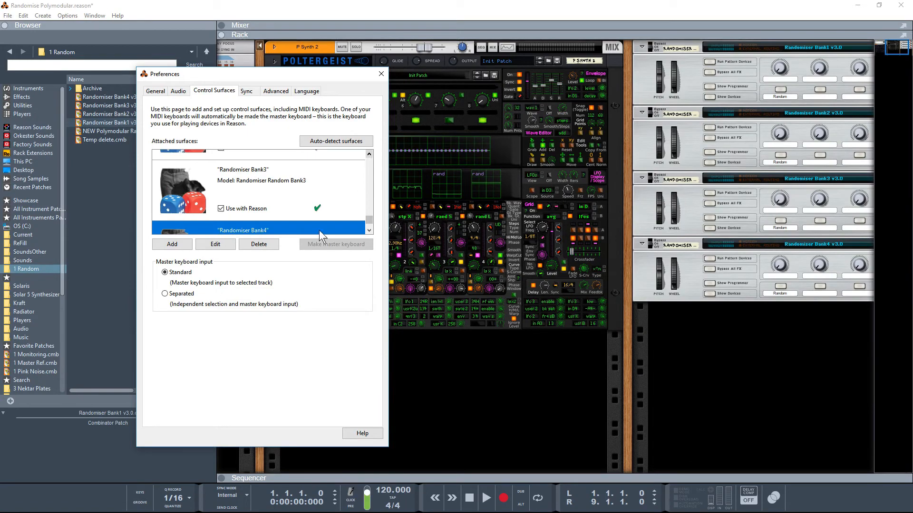
click(380, 74)
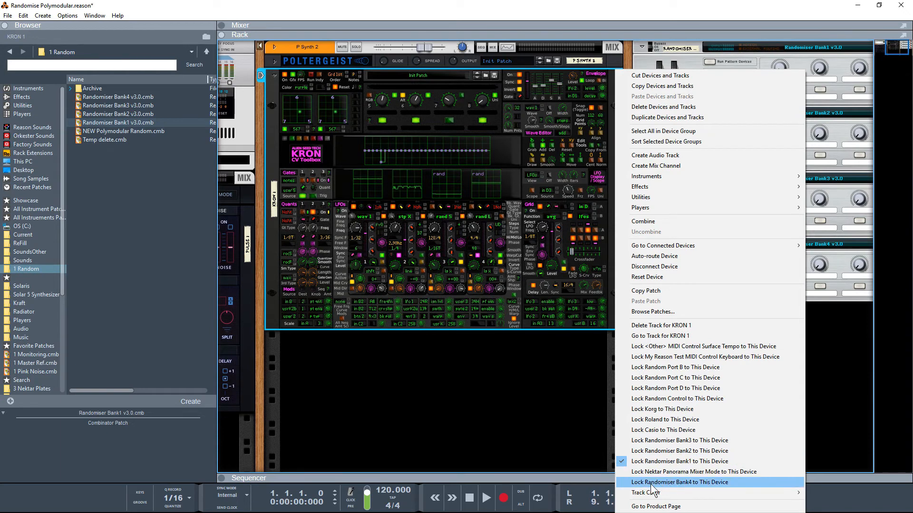
mouse_move(693, 472)
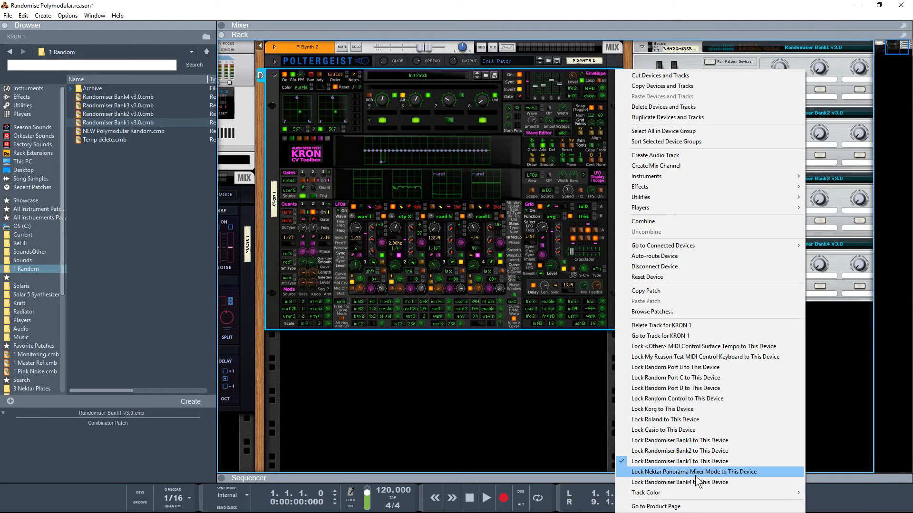
mouse_move(693, 451)
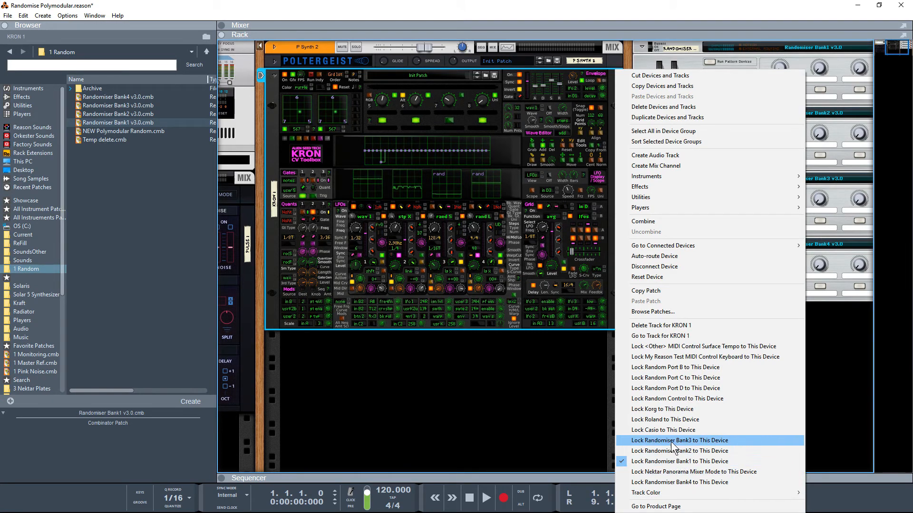
mouse_move(611, 305)
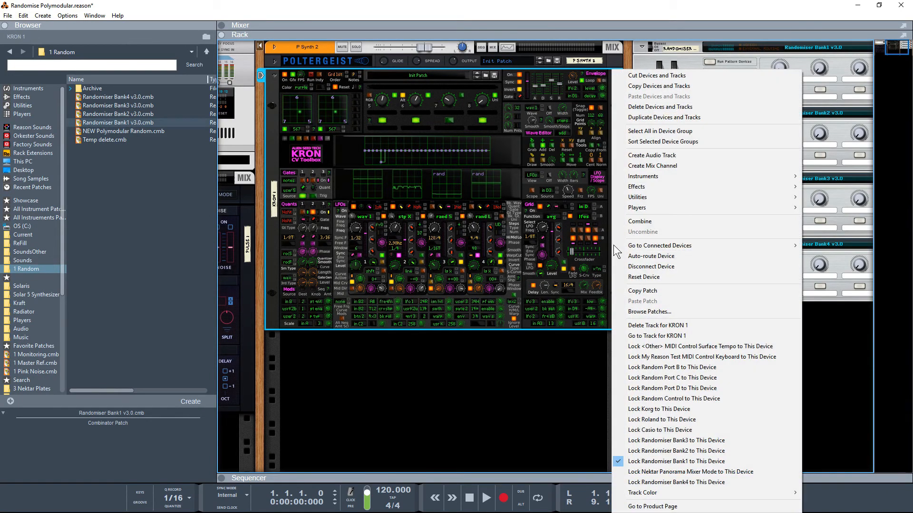
mouse_move(675, 451)
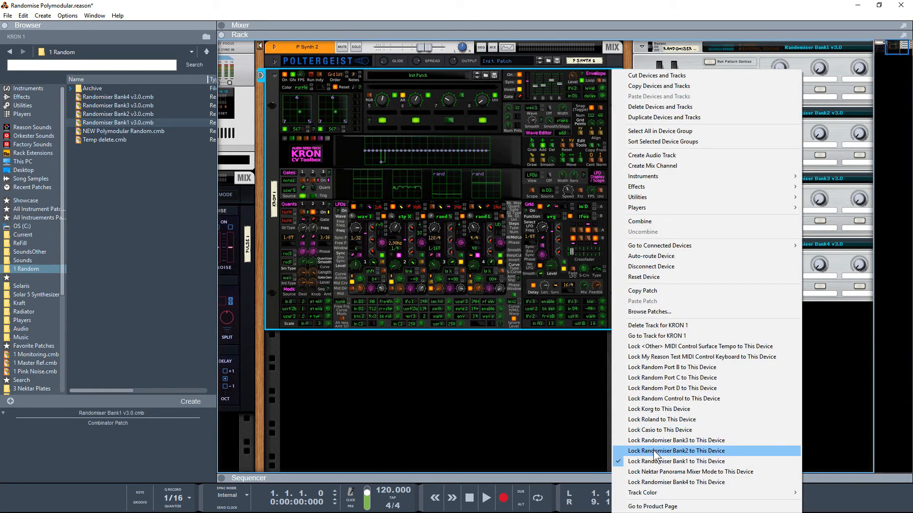
mouse_move(655, 444)
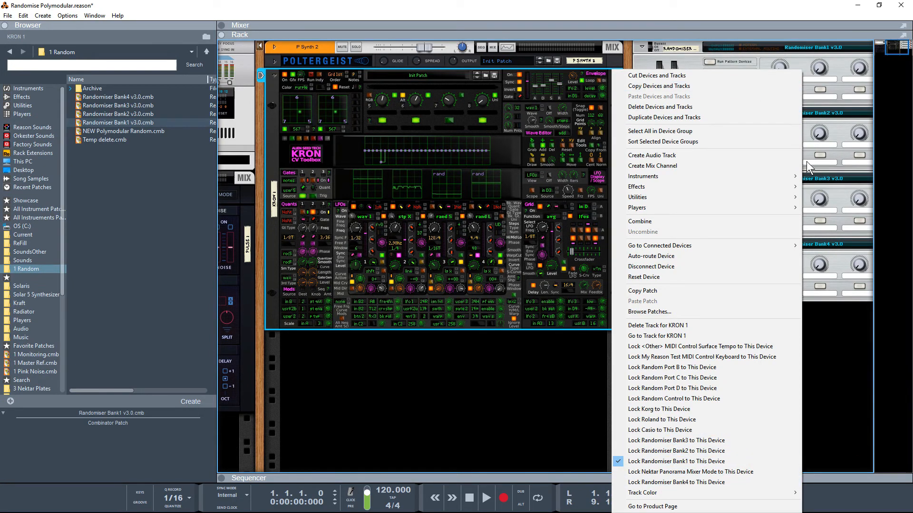
mouse_move(427, 209)
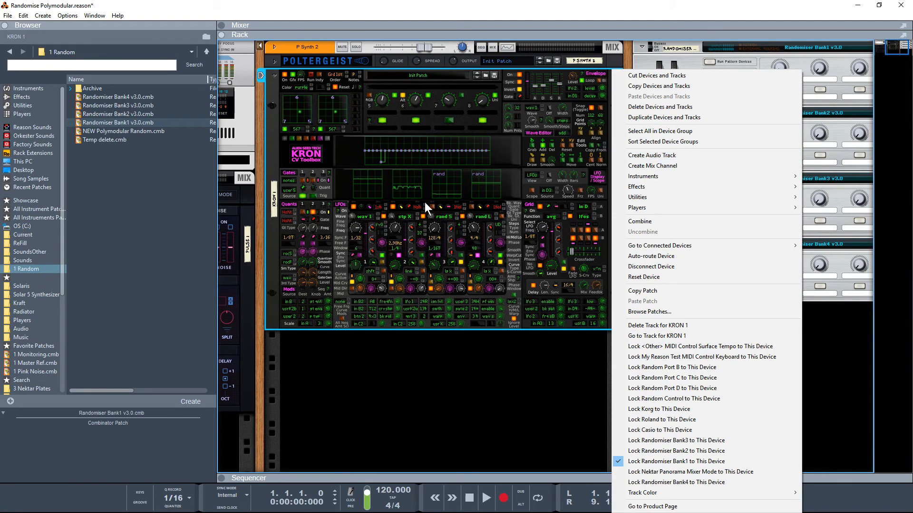
mouse_move(593, 462)
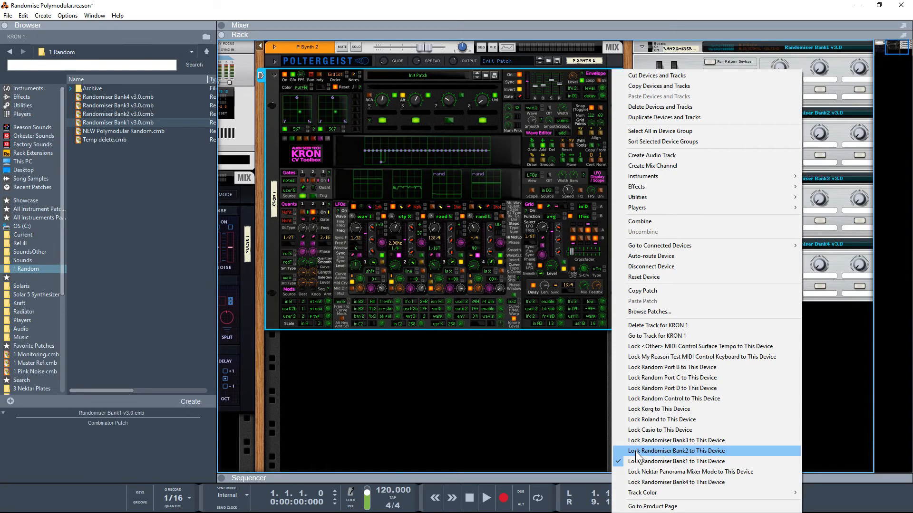
click(675, 450)
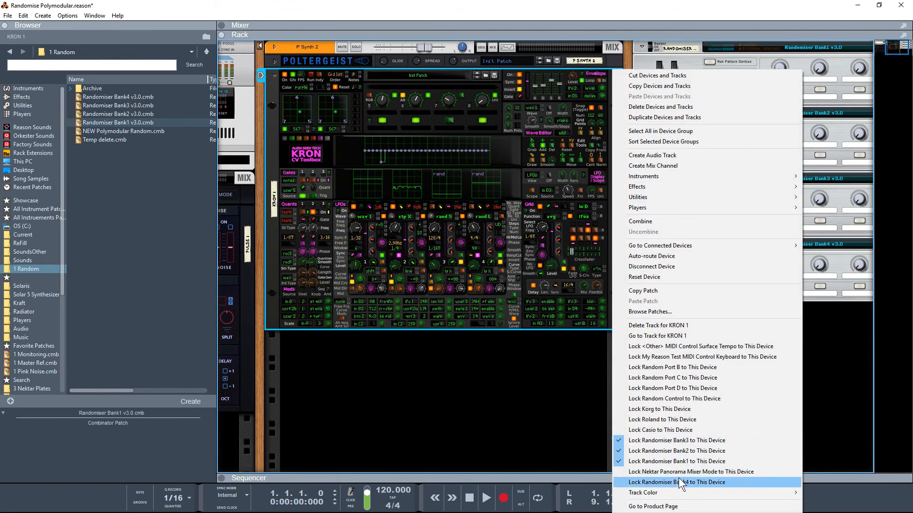
click(677, 481)
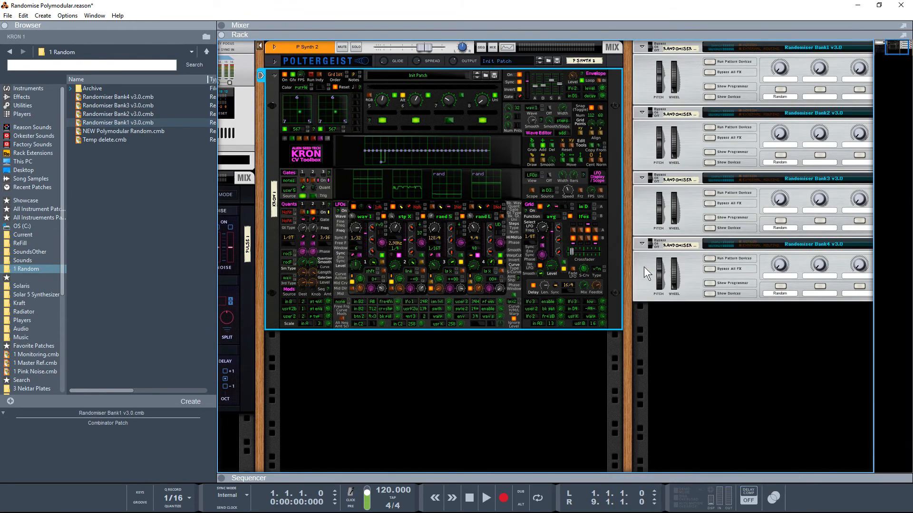
right_click(646, 272)
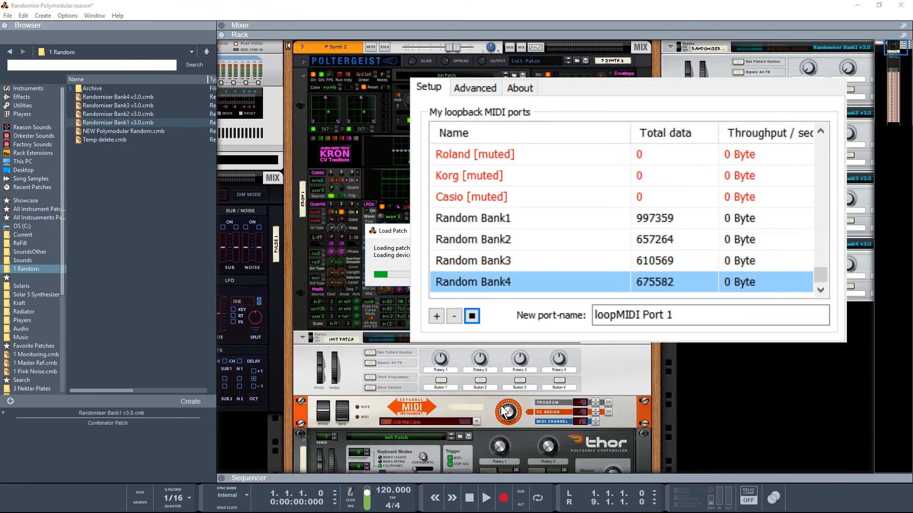
mouse_move(505, 411)
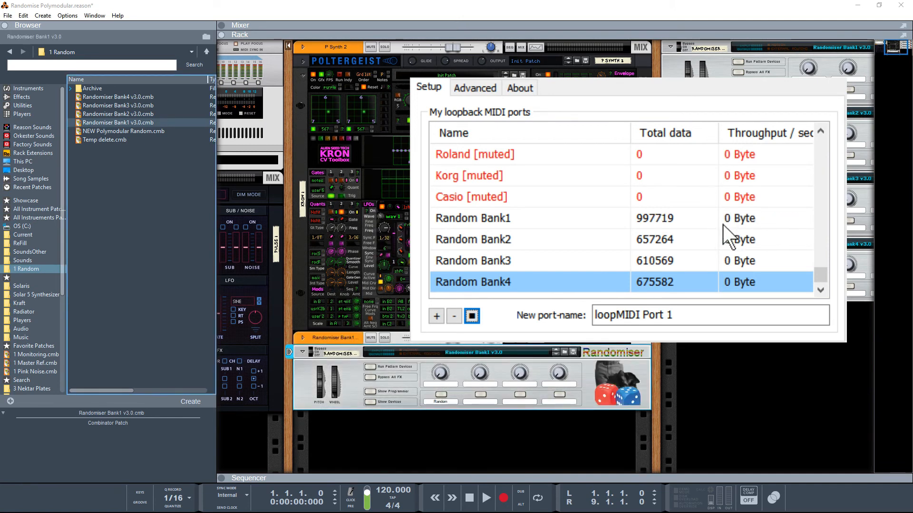
mouse_move(729, 238)
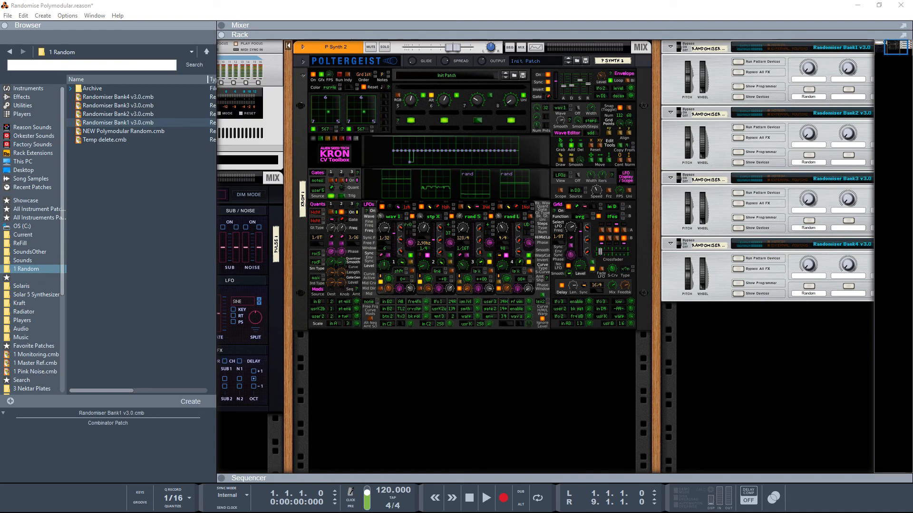
click(140, 7)
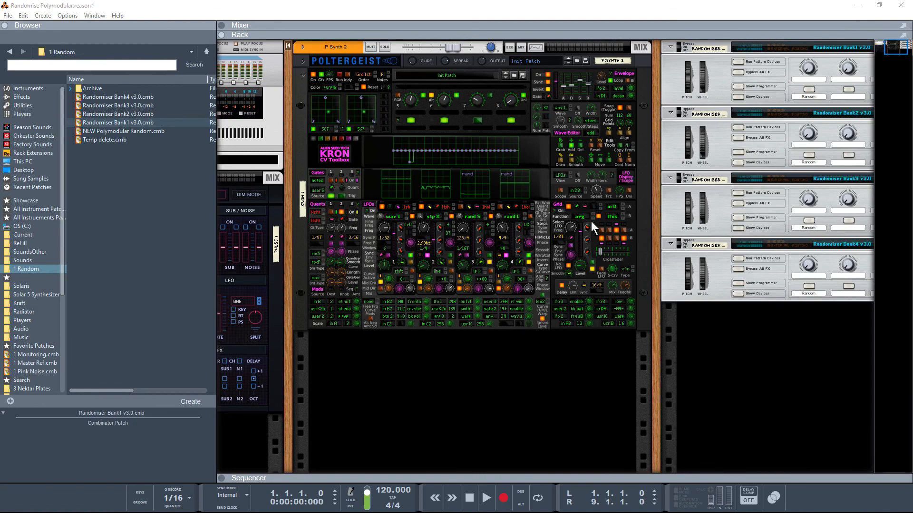
mouse_move(748, 316)
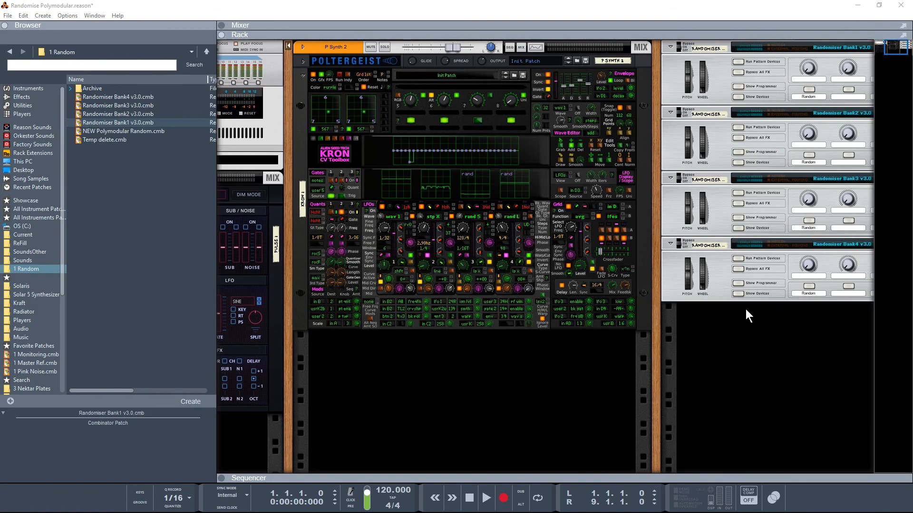